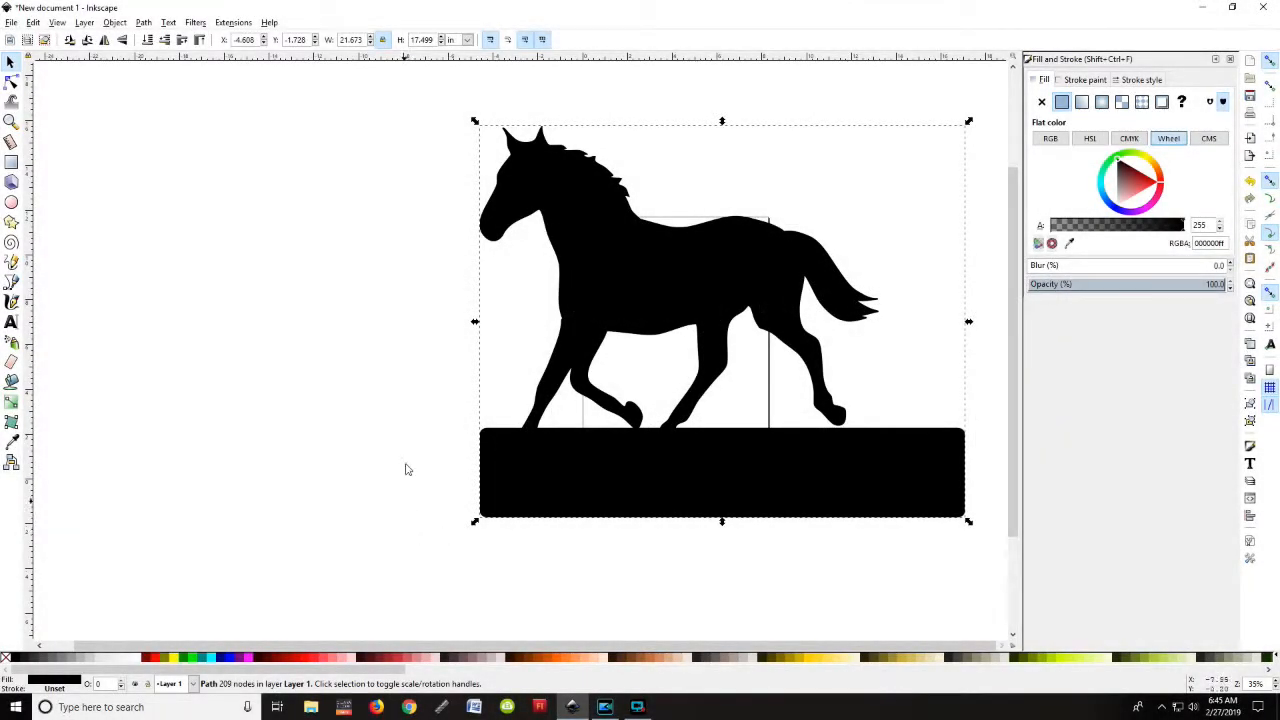
pyautogui.moveTo(620, 305)
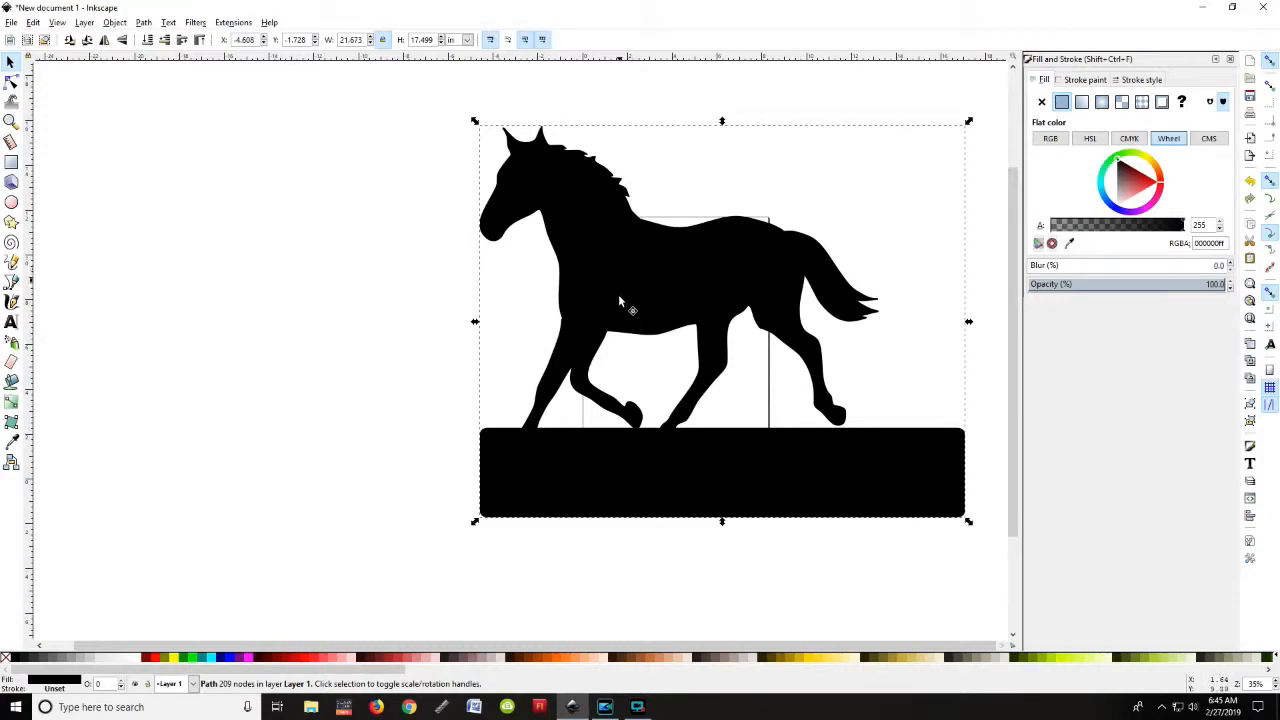
pyautogui.moveTo(550, 350)
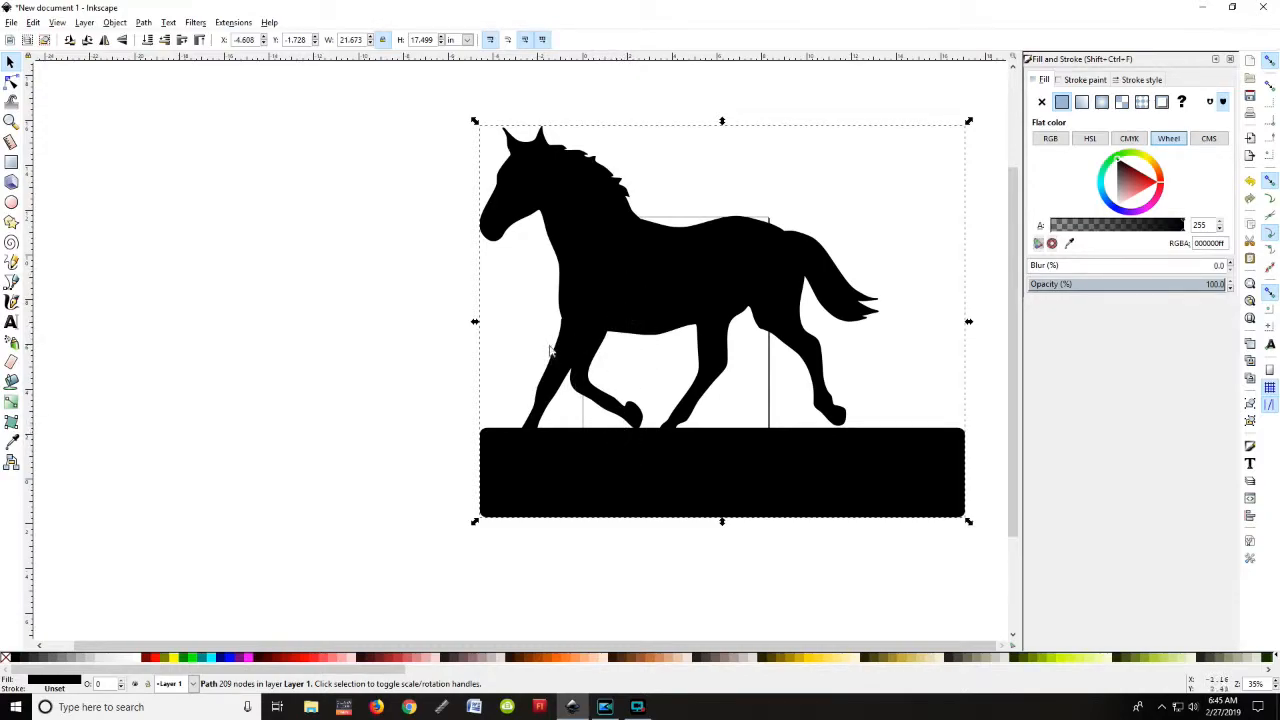
pyautogui.moveTo(540, 380)
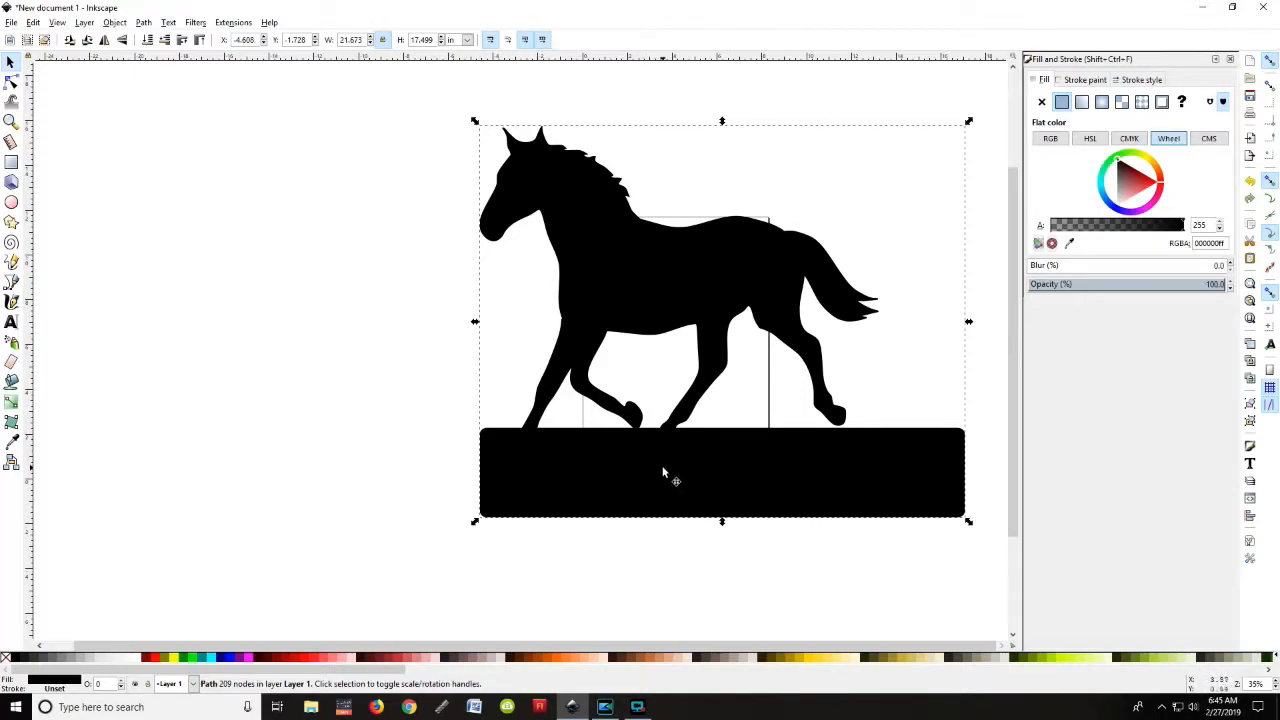
pyautogui.moveTo(582, 272)
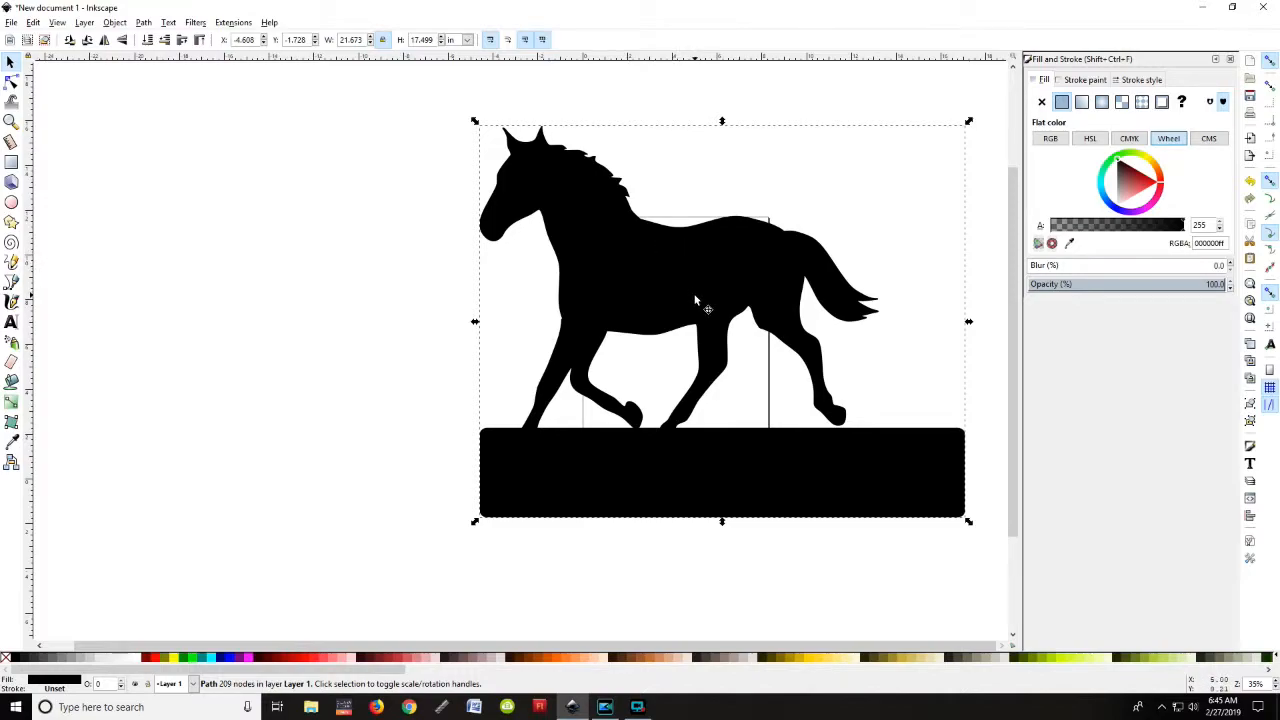
pyautogui.moveTo(650, 320)
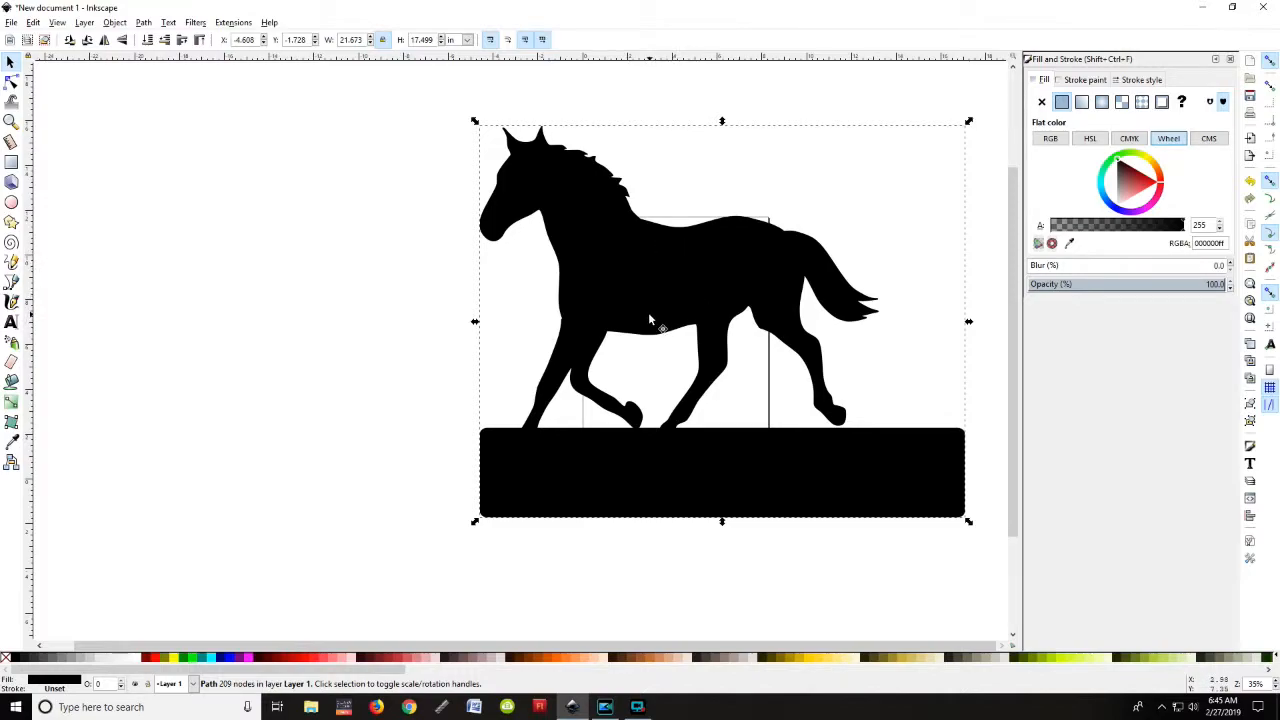
pyautogui.moveTo(870, 478)
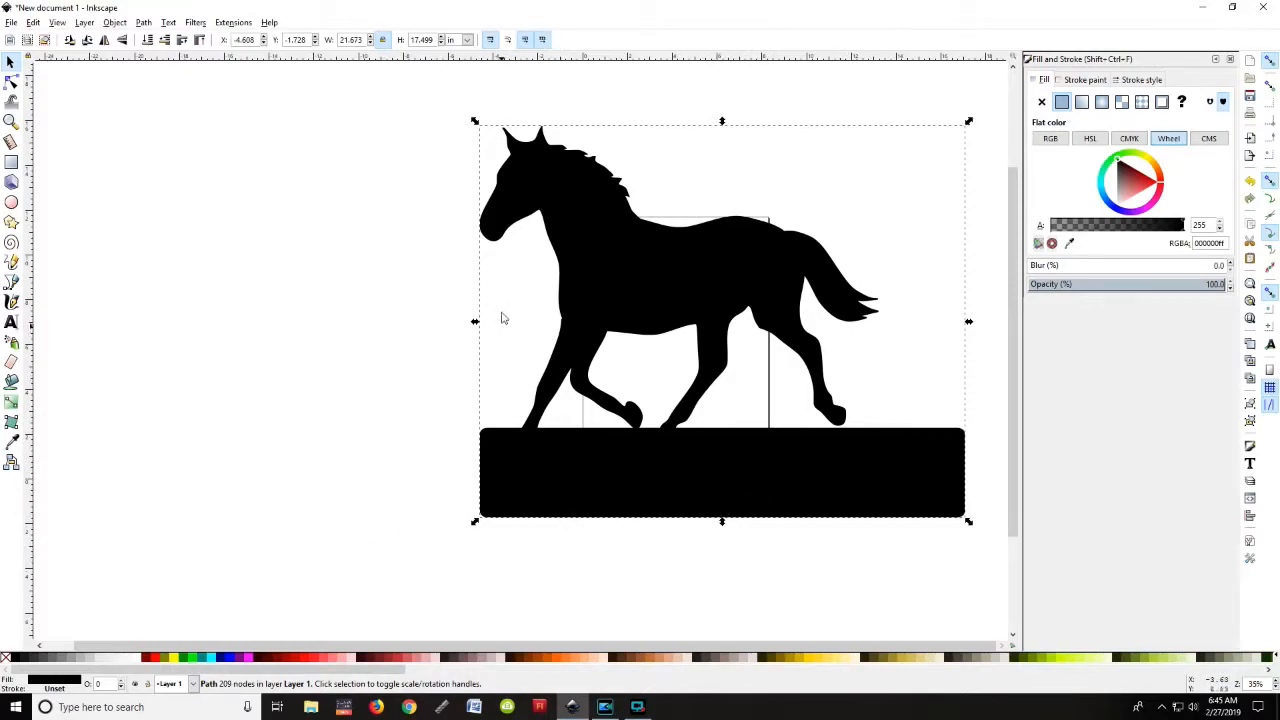
pyautogui.moveTo(808, 477)
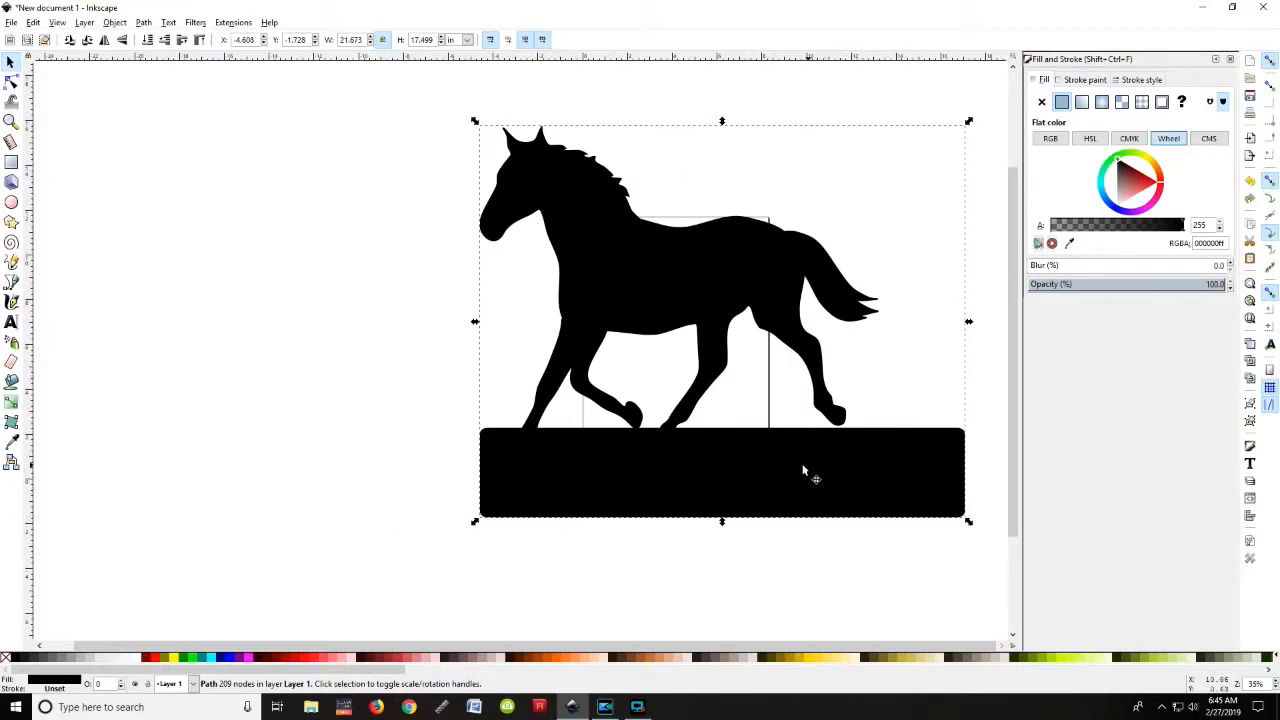
# Nudge the horse-and-plate artwork a little up and to the left.
pyautogui.moveTo(815, 470); pyautogui.dragTo(742, 457)
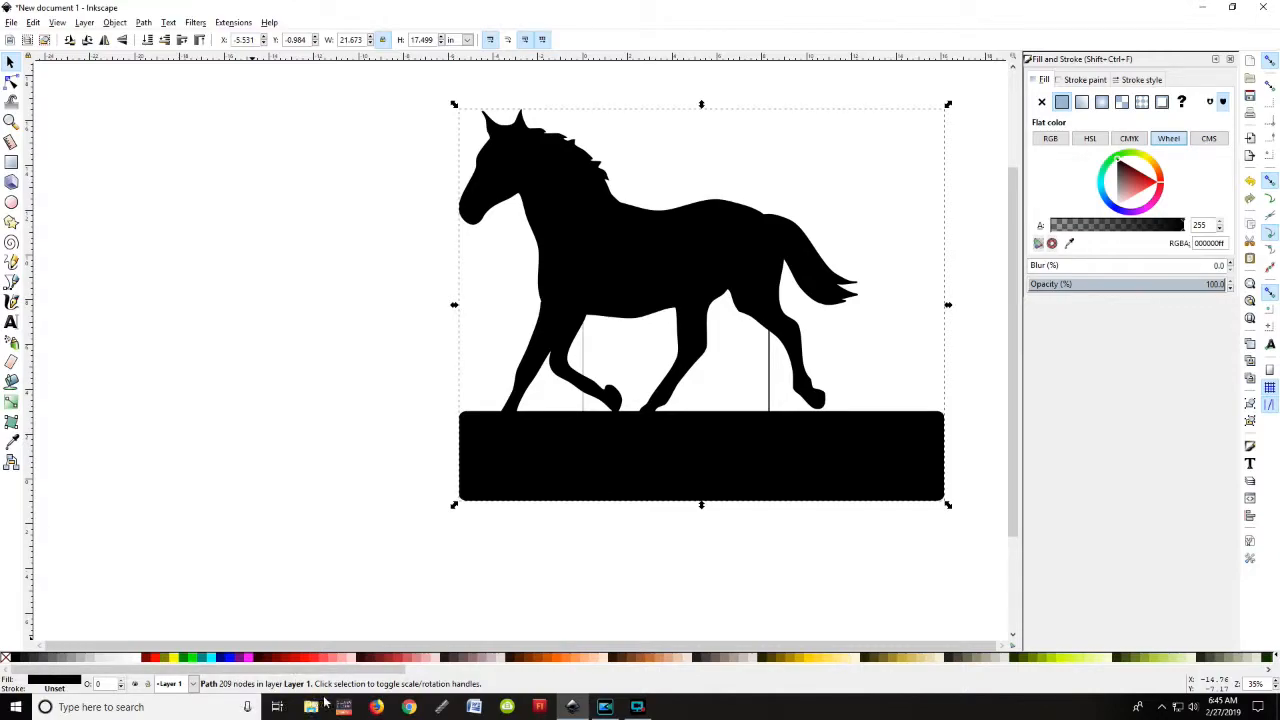
pyautogui.moveTo(590, 460)
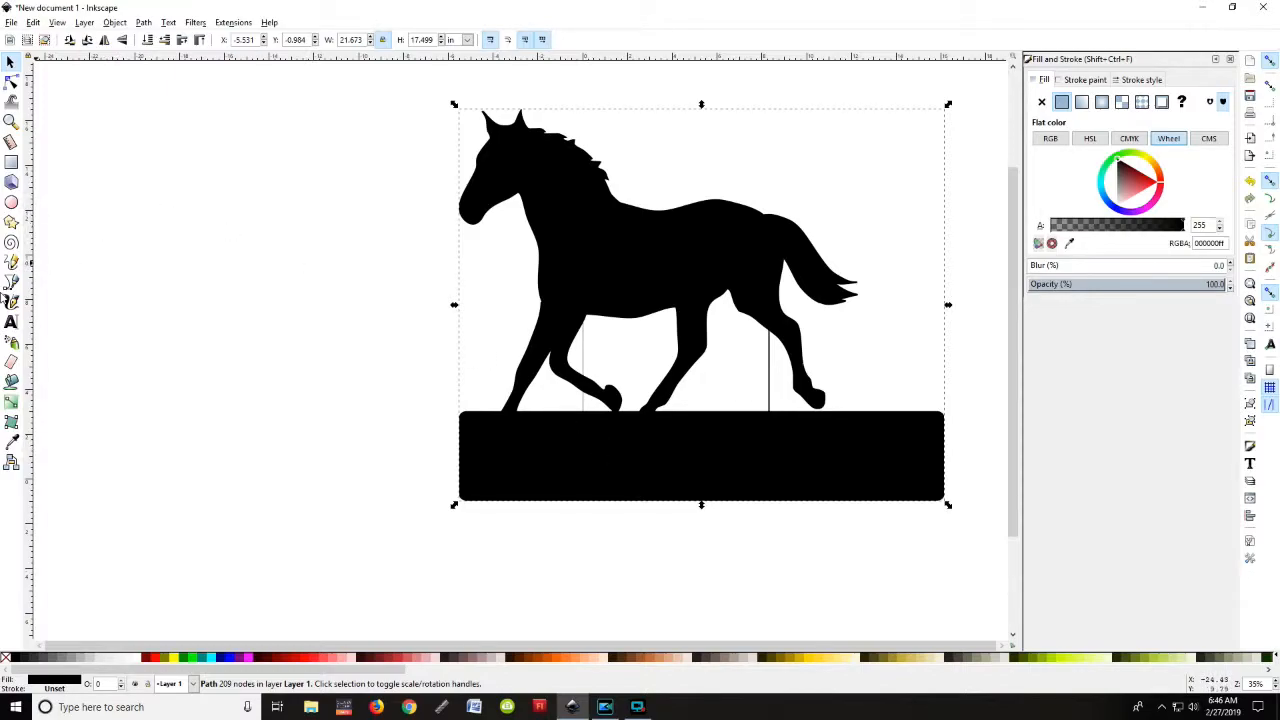
pyautogui.moveTo(12, 325)
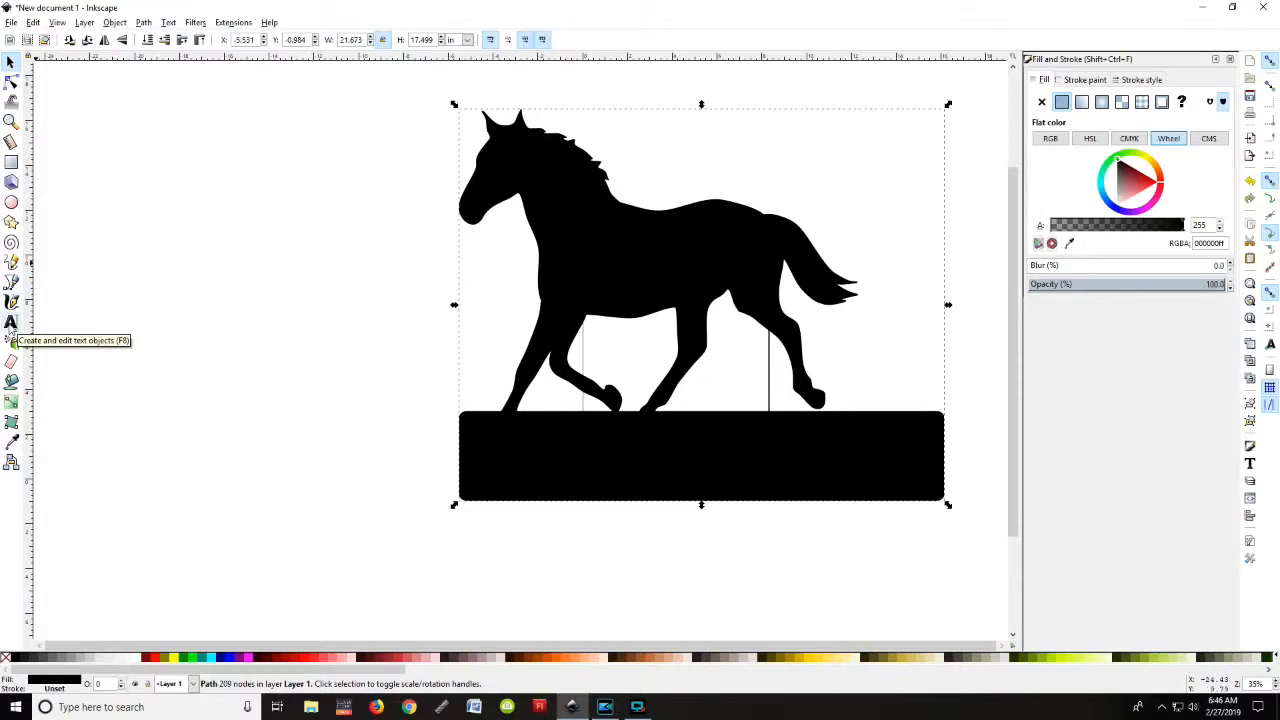
# Type 'Anderson' at font size 300 left of the sign.
pyautogui.click(11, 323)
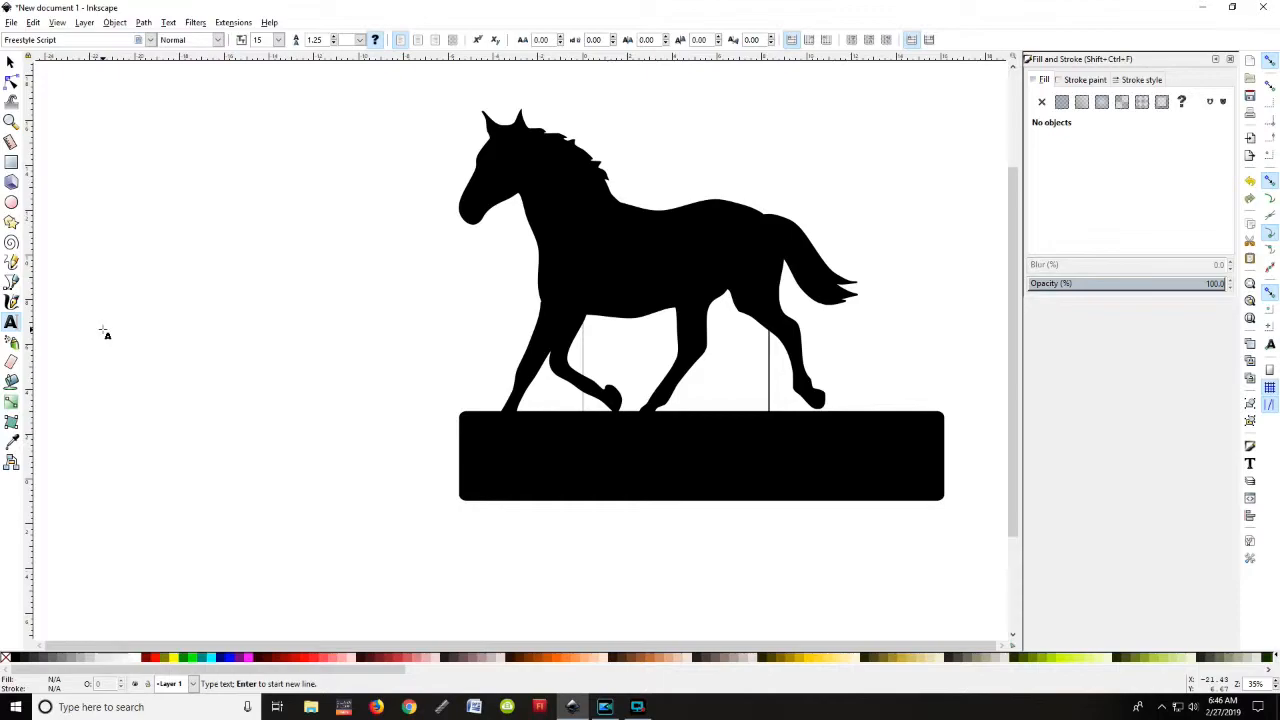
pyautogui.click(1062, 101)
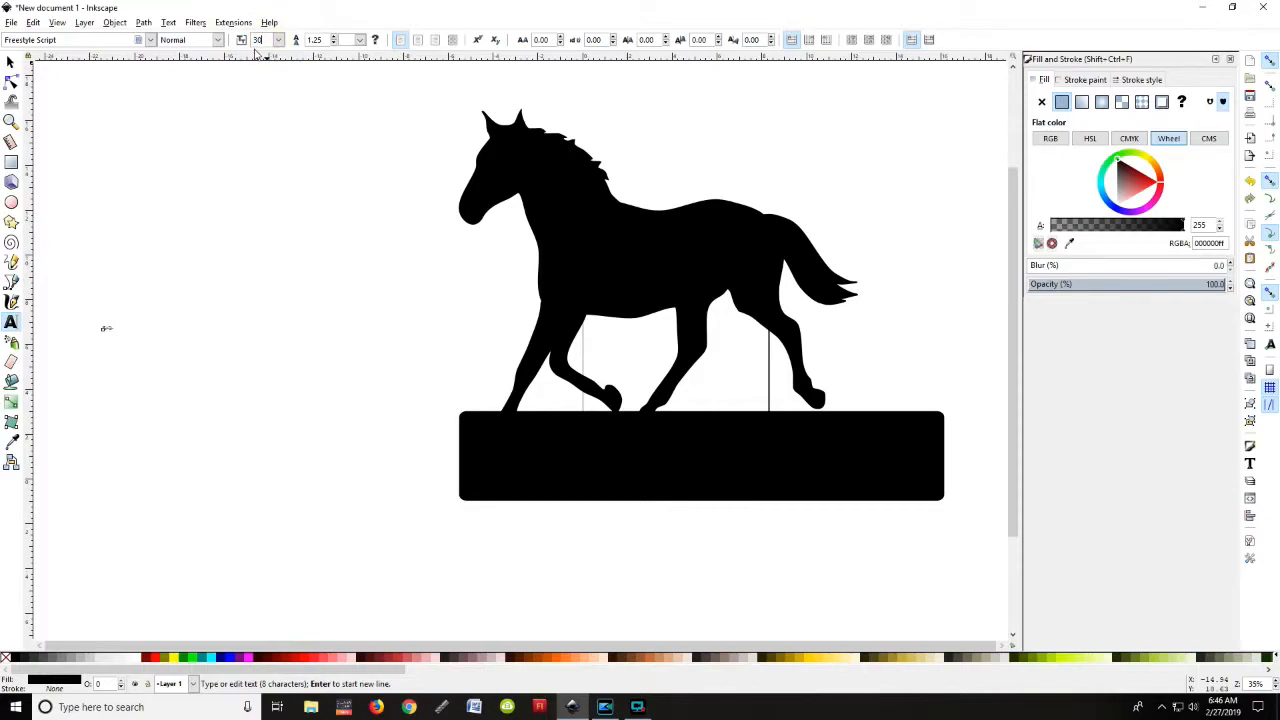
pyautogui.write('300')
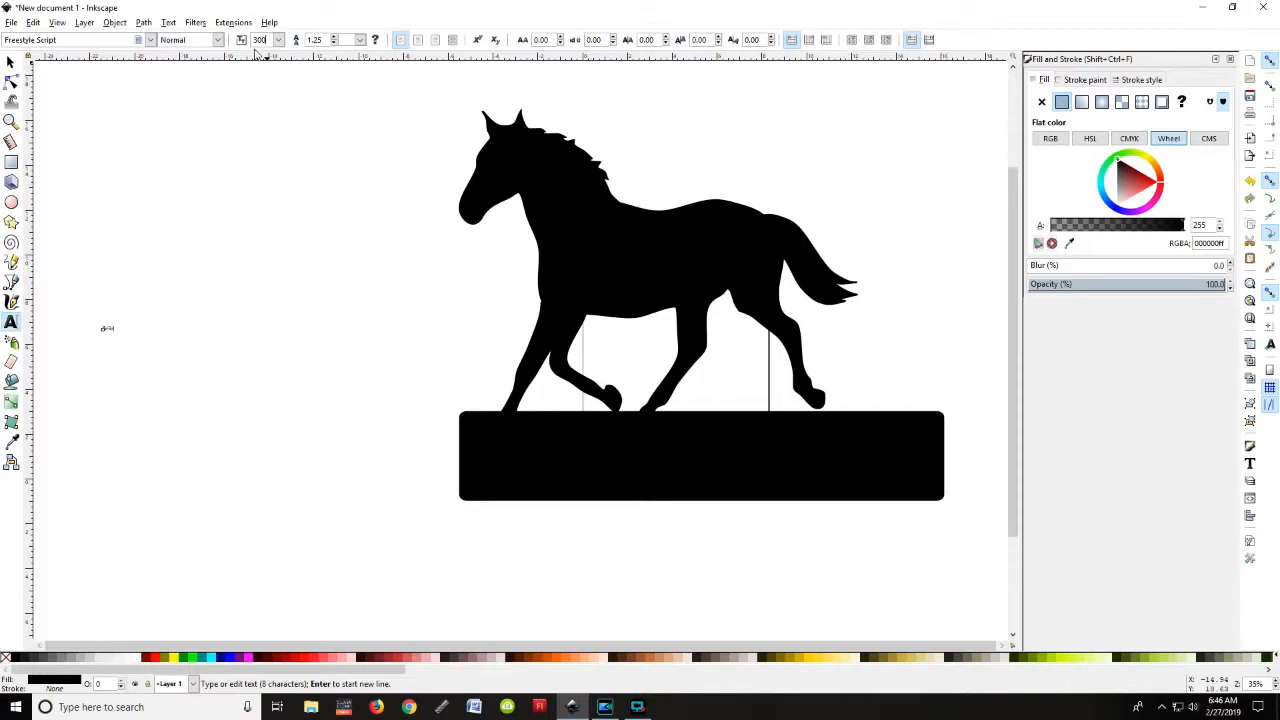
pyautogui.write('Anderson')
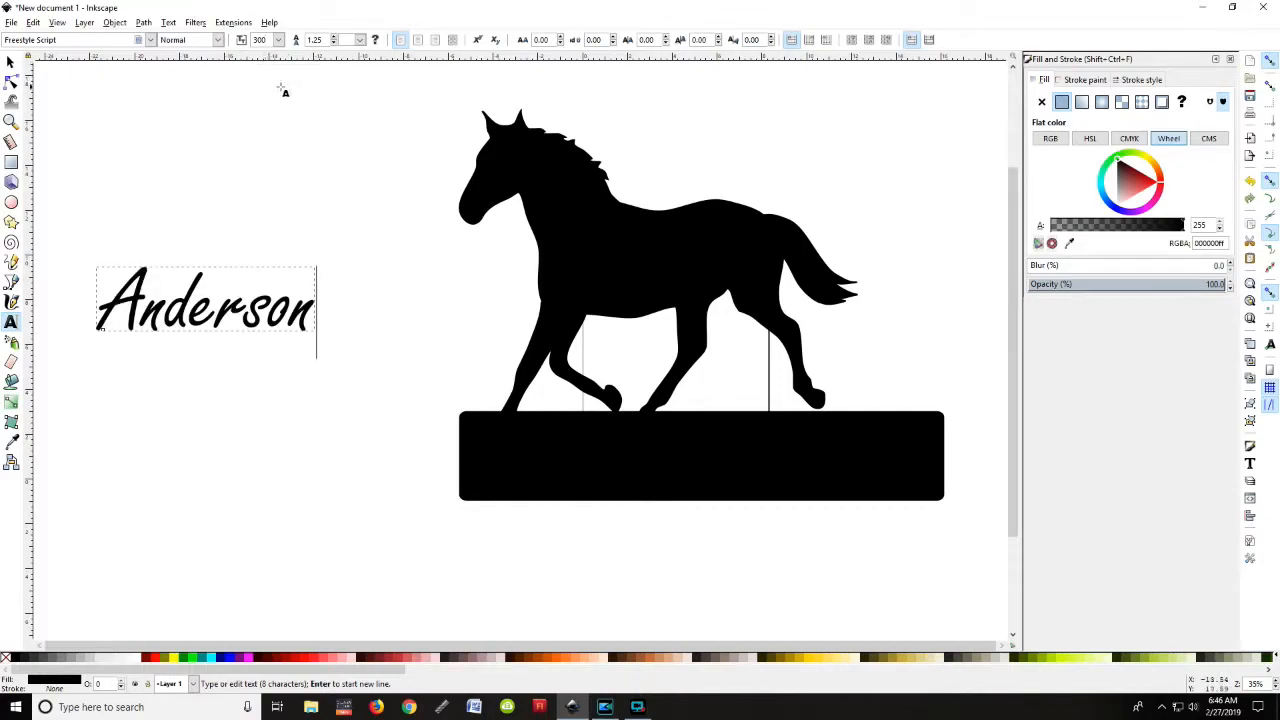
pyautogui.moveTo(530, 390)
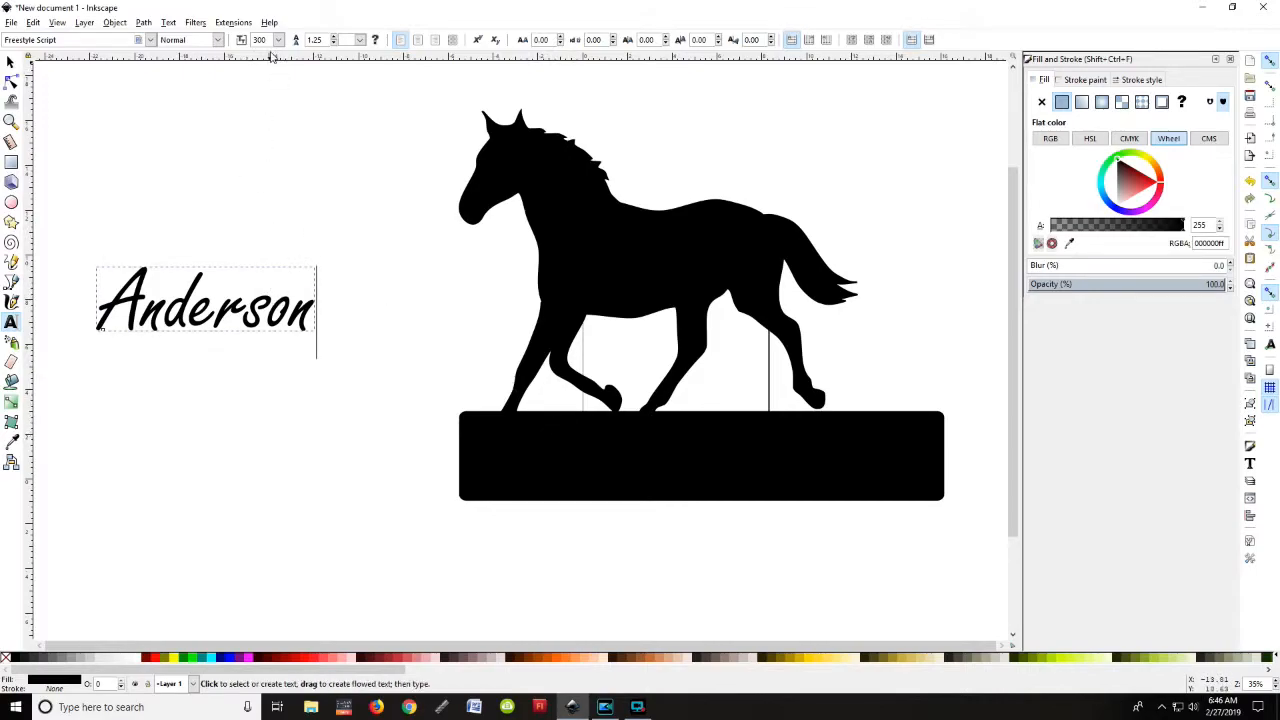
pyautogui.moveTo(265, 40)
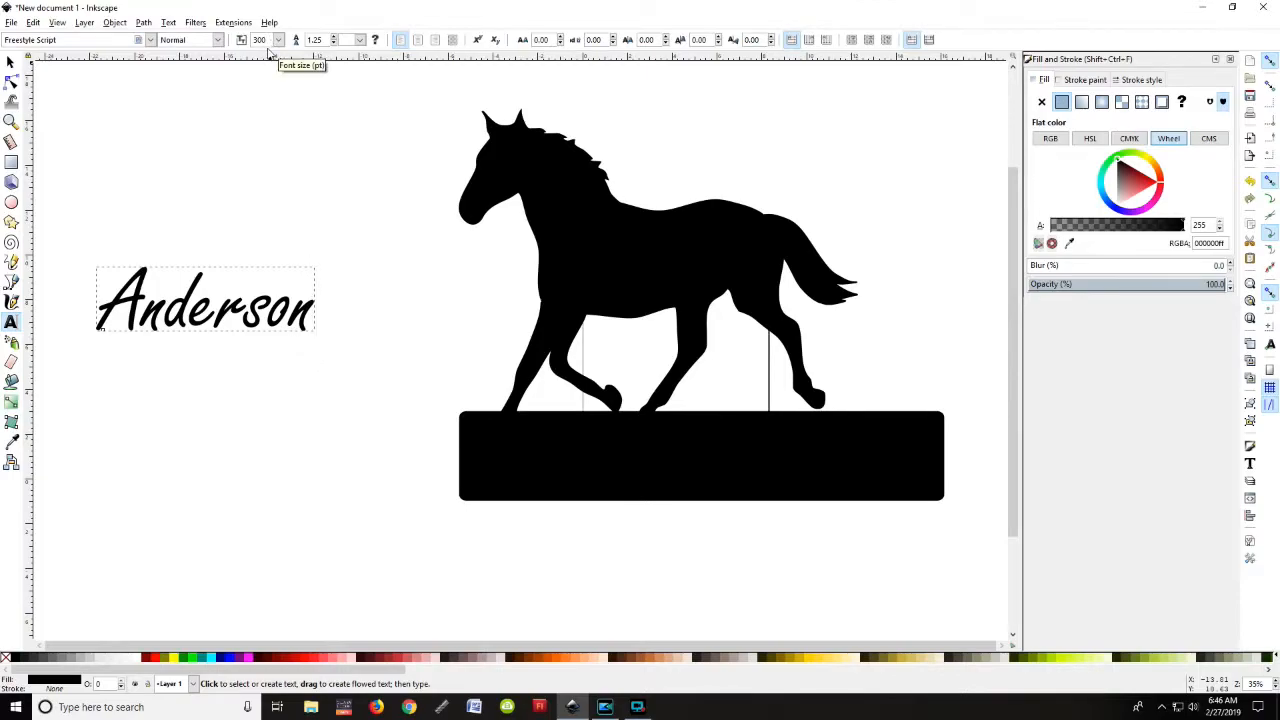
pyautogui.click(279, 40)
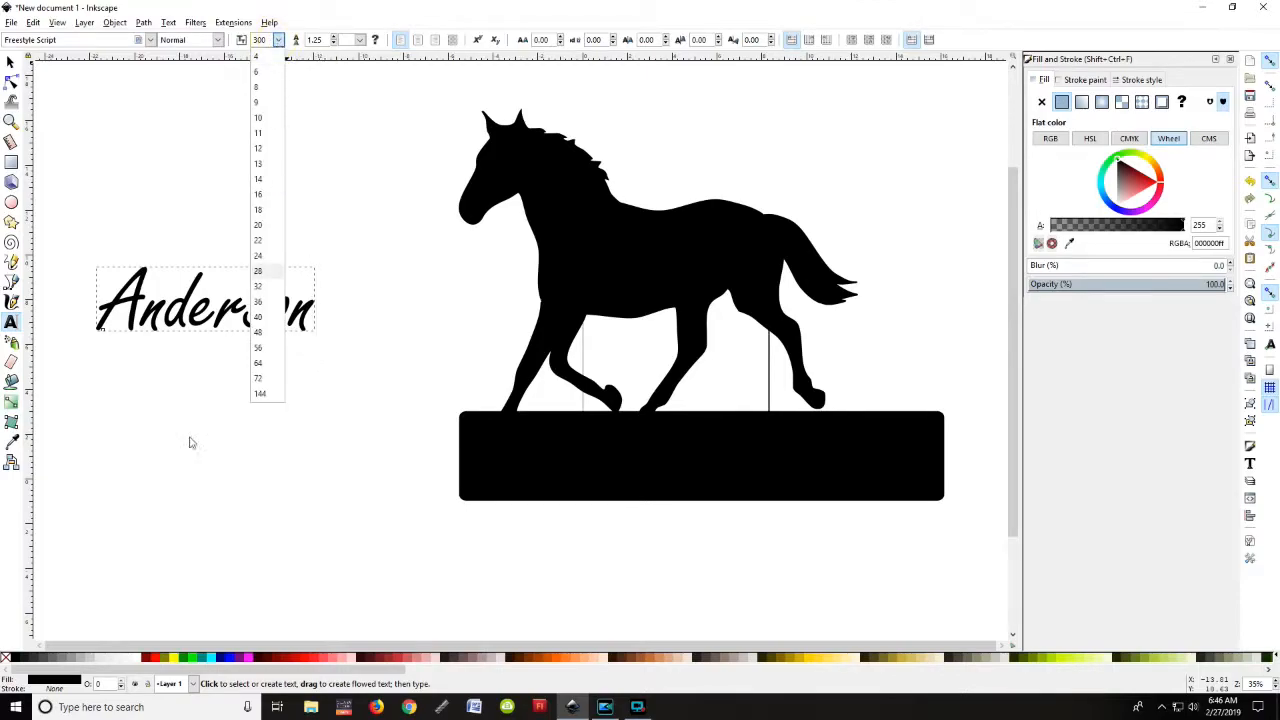
pyautogui.moveTo(298, 177)
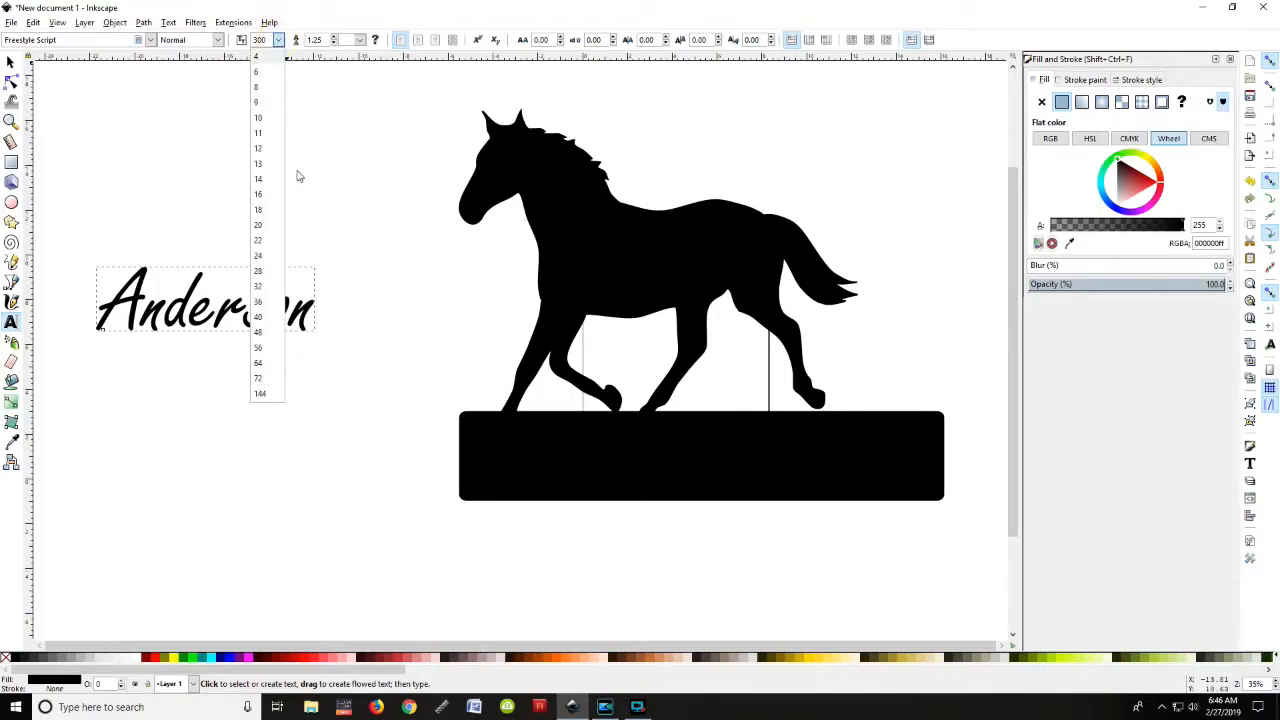
pyautogui.moveTo(211, 77)
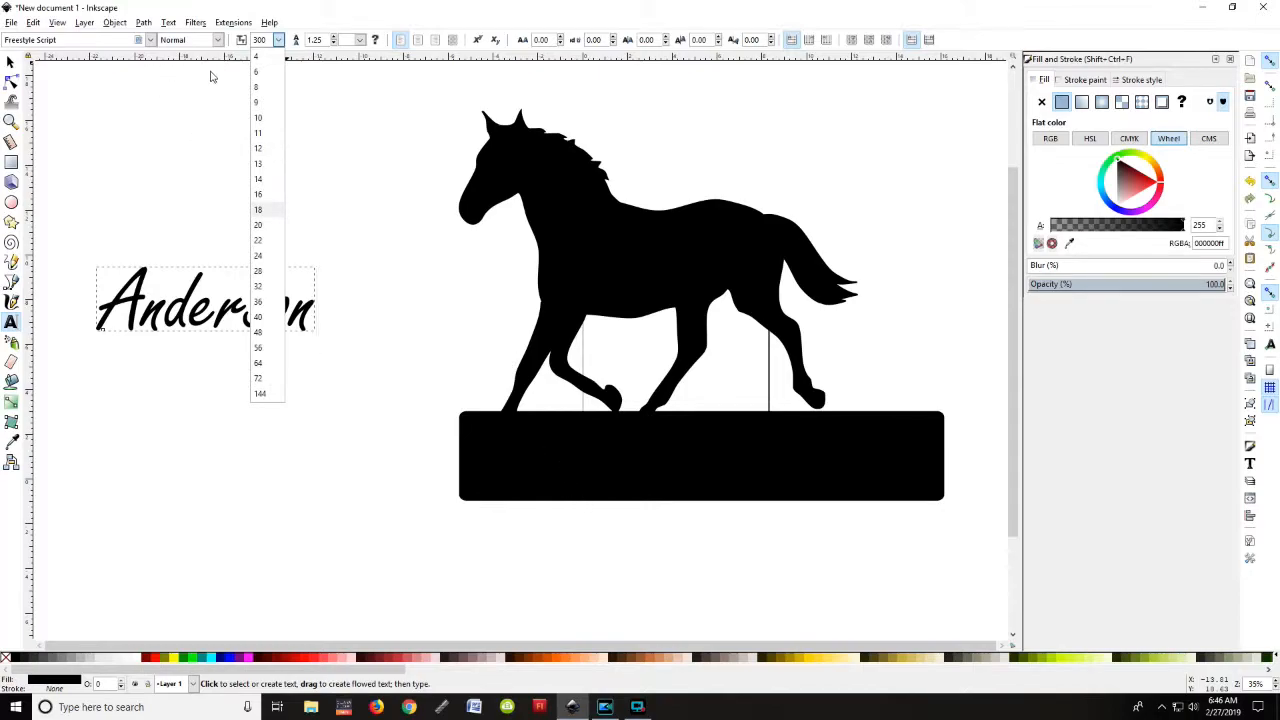
pyautogui.moveTo(280, 231)
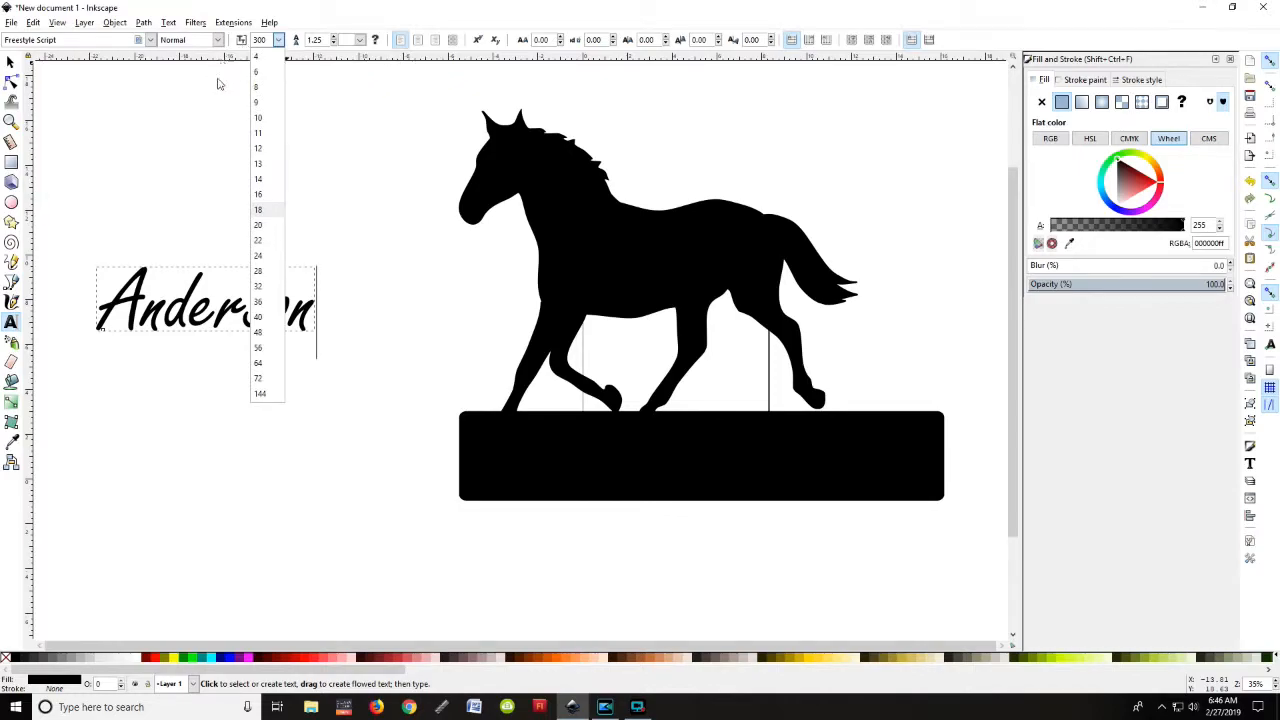
pyautogui.moveTo(180, 136)
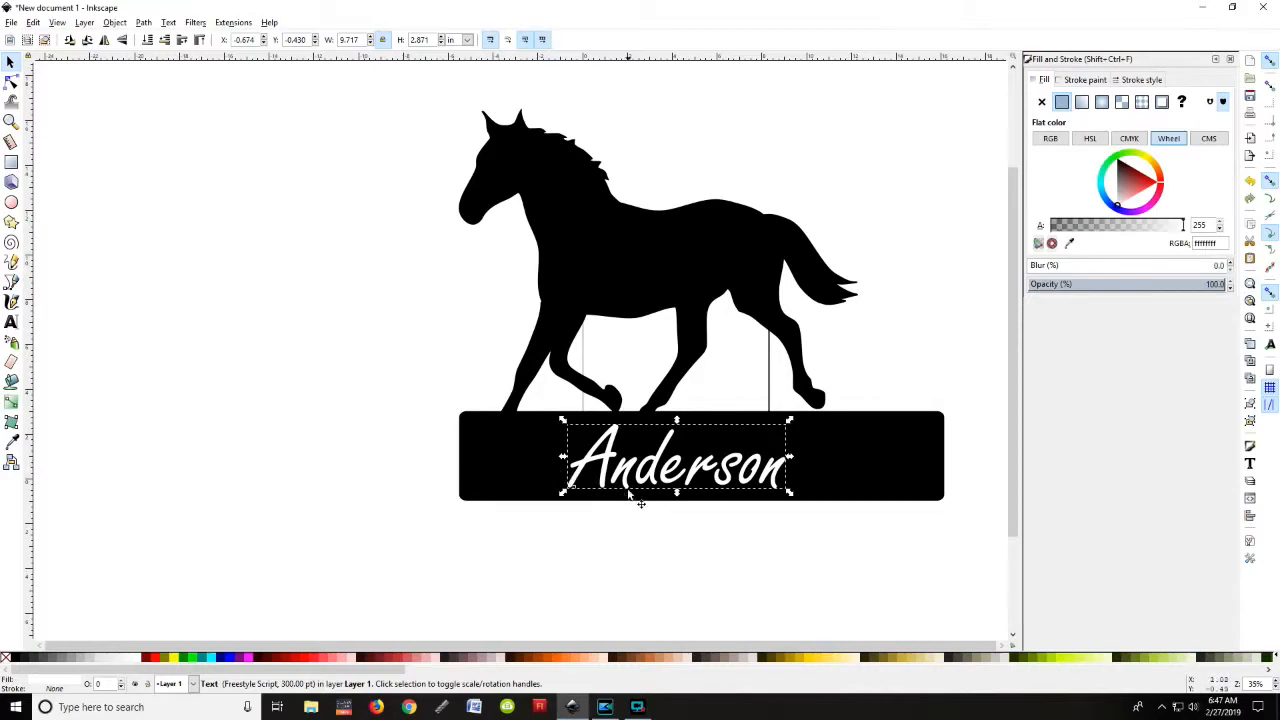
pyautogui.moveTo(785, 478)
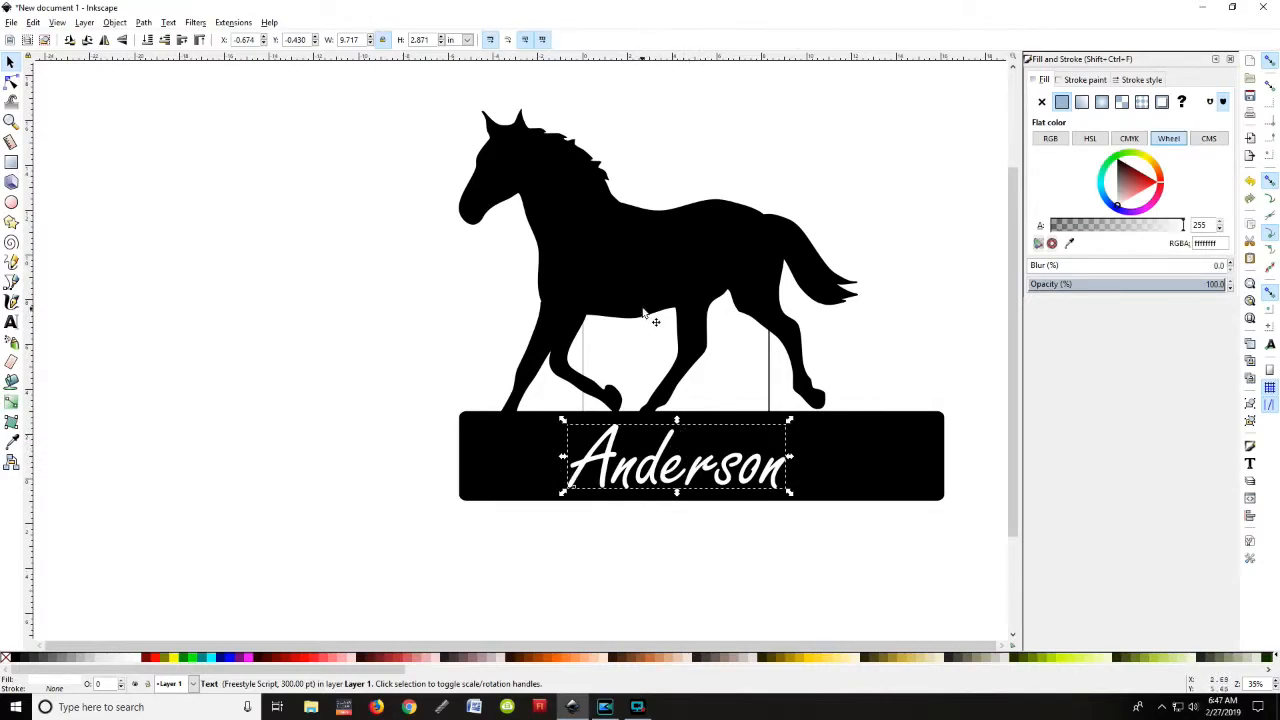
pyautogui.moveTo(662, 465)
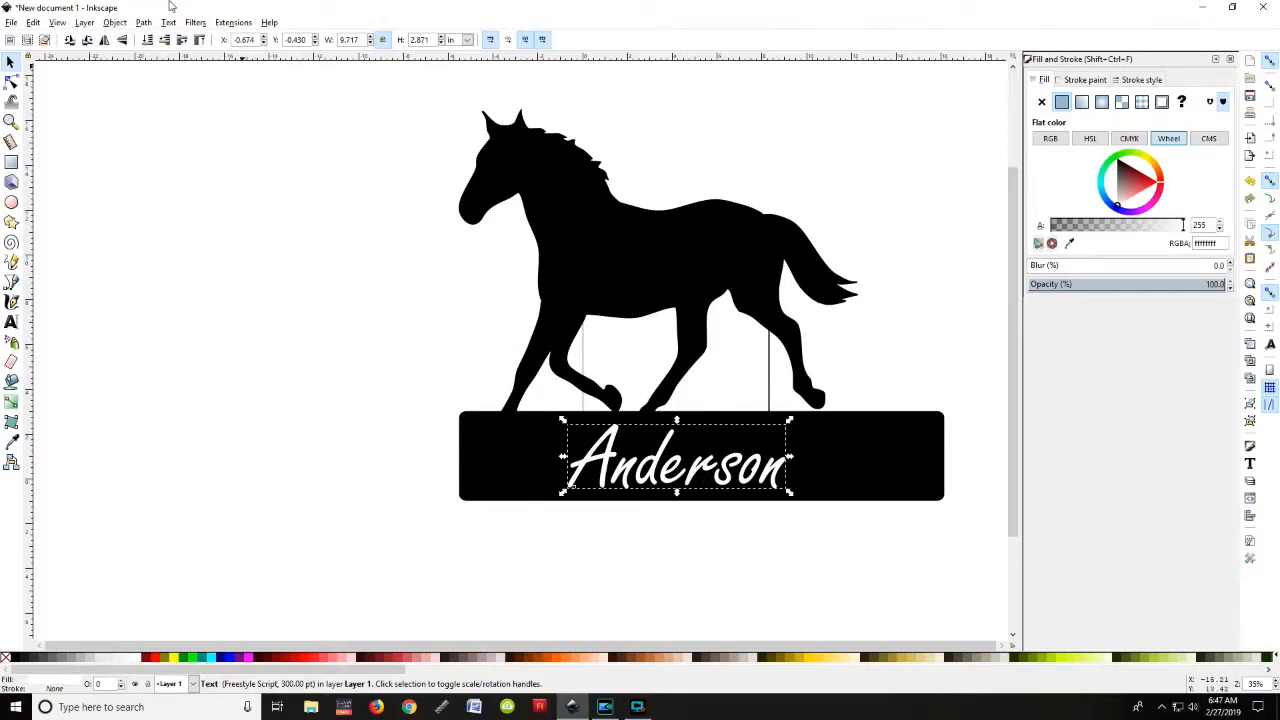
# Convert the Anderson text to letter paths with Object to Path, then deselect.
pyautogui.click(143, 22)
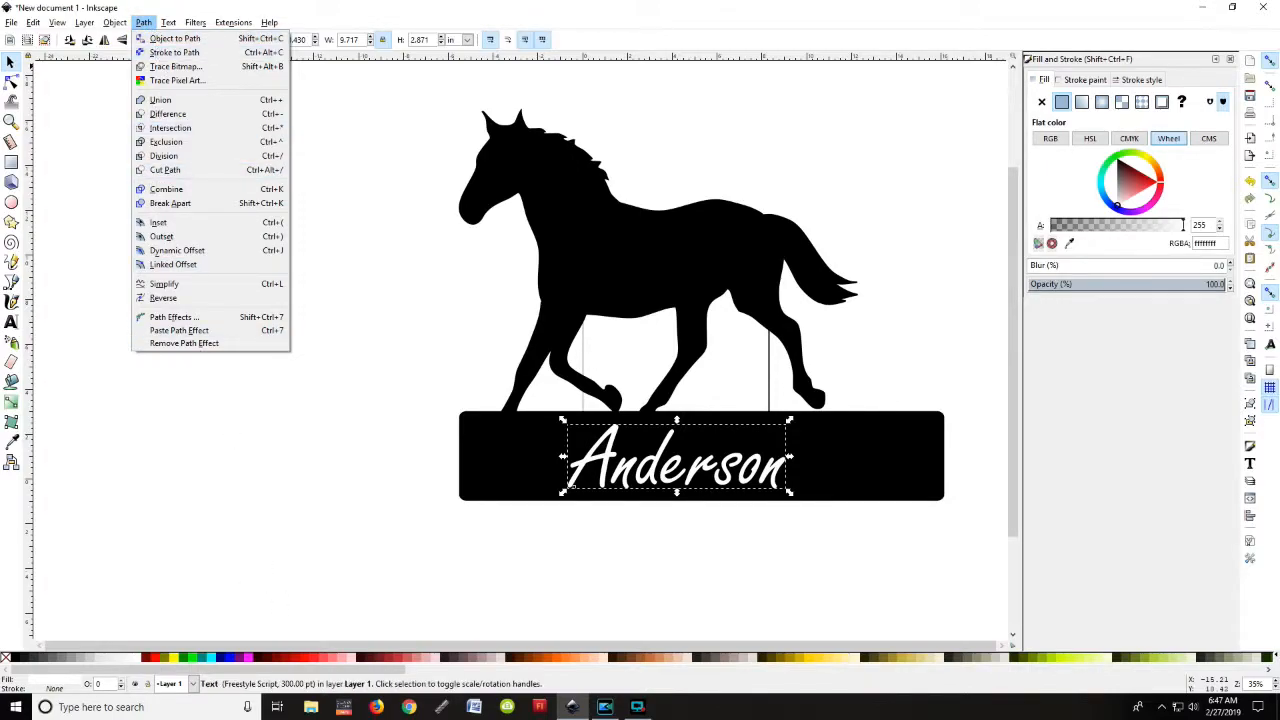
pyautogui.moveTo(503, 686)
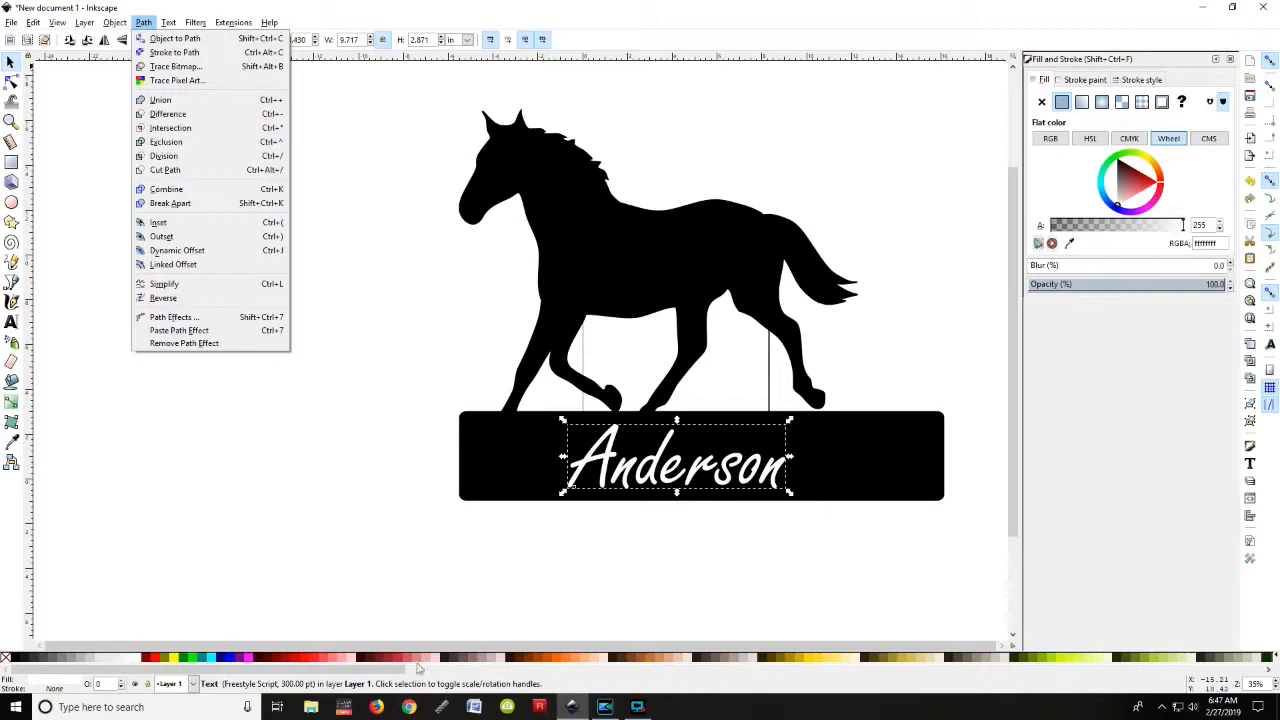
pyautogui.moveTo(222, 343)
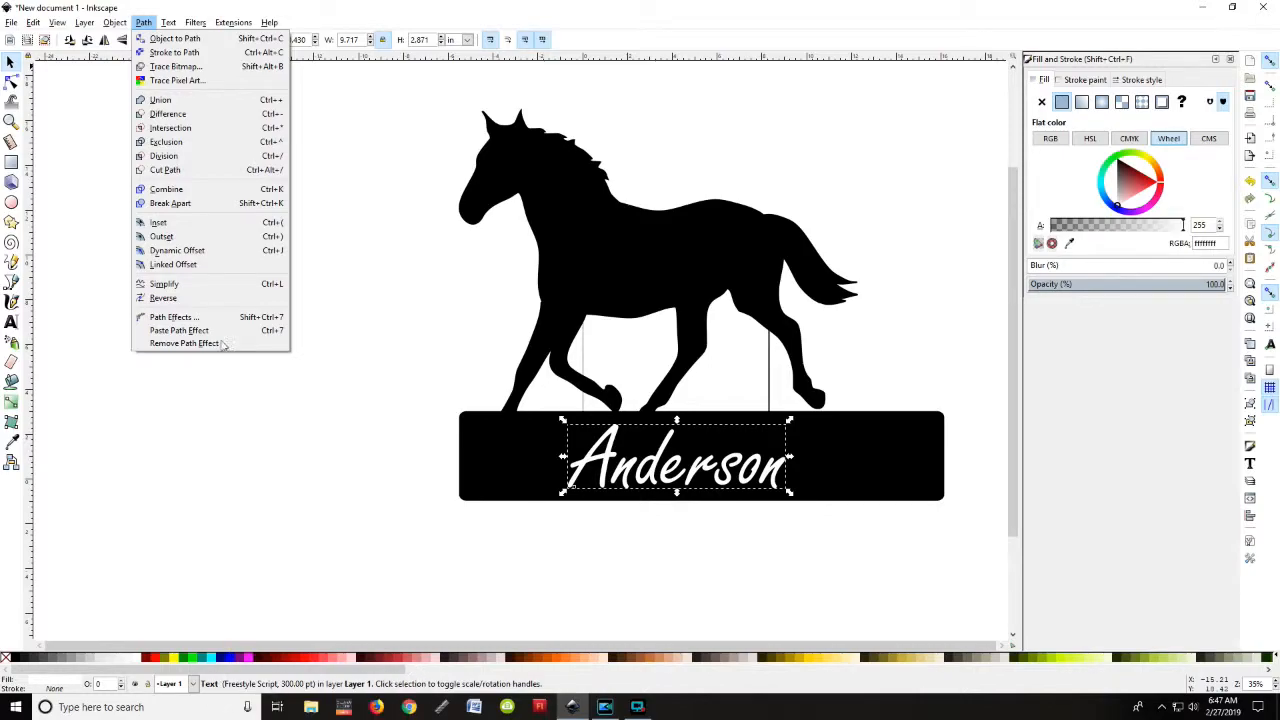
pyautogui.click(175, 38)
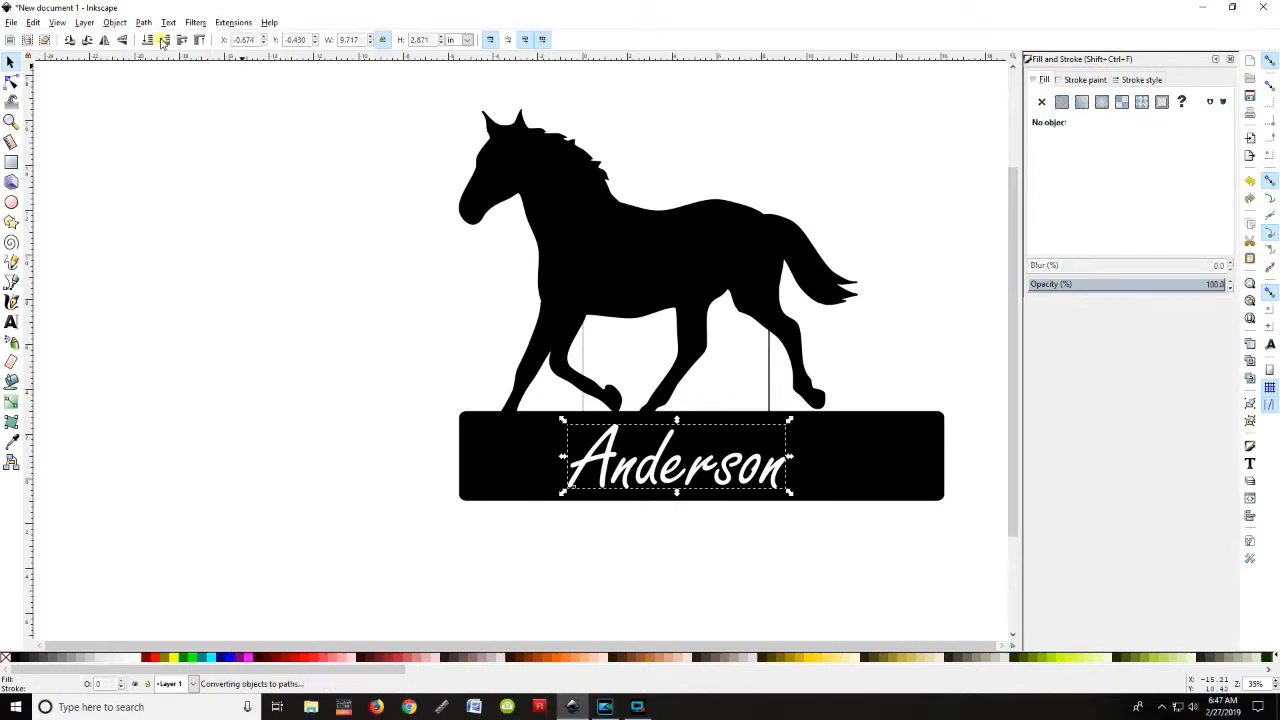
pyautogui.click(1062, 101)
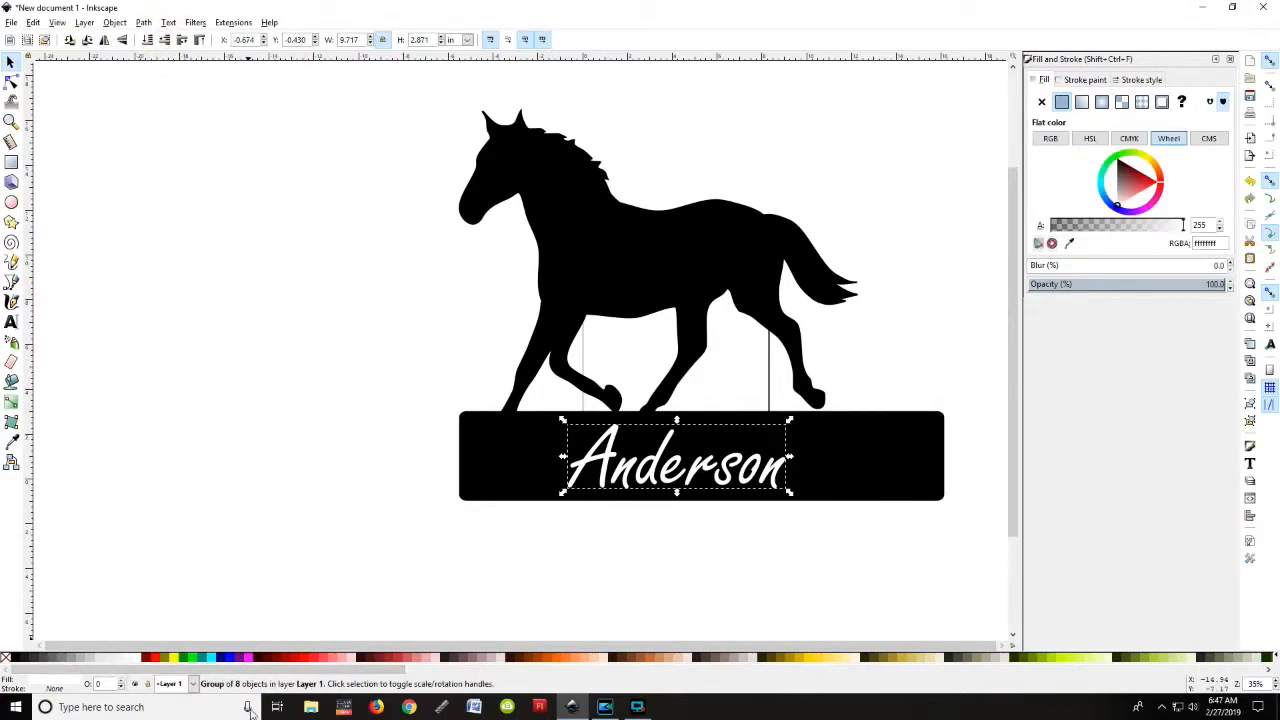
pyautogui.moveTo(540, 455)
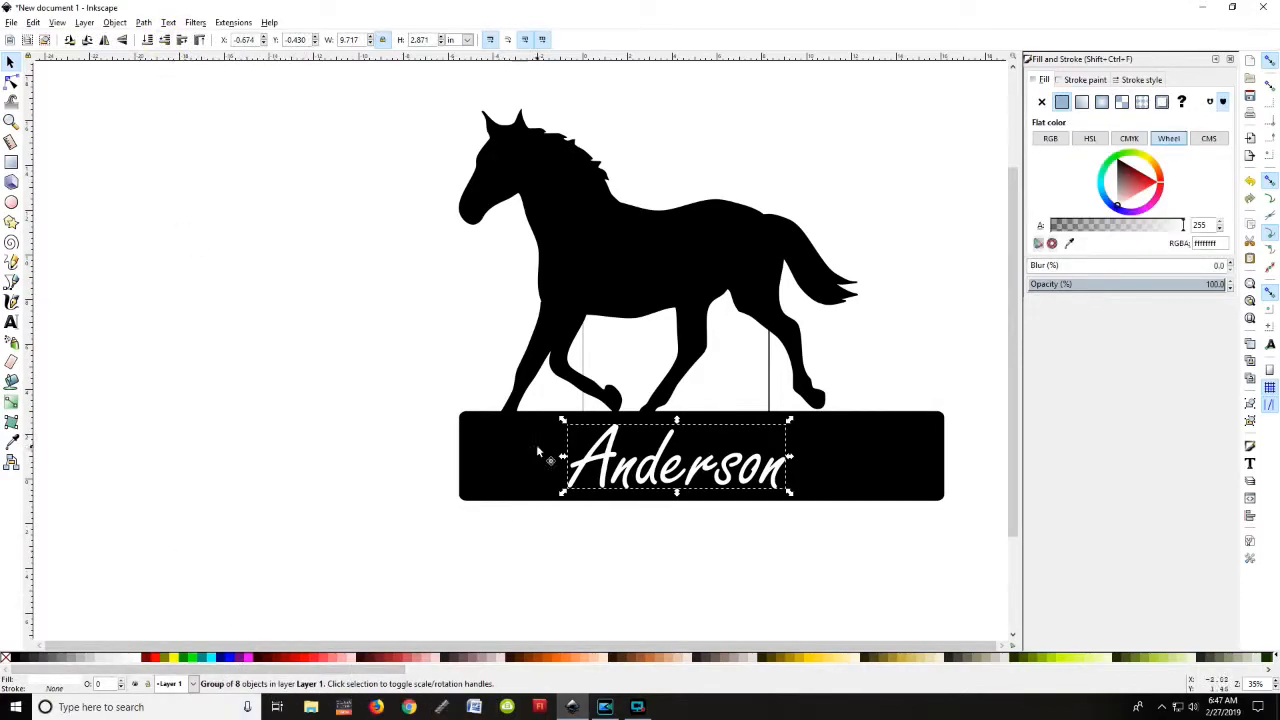
pyautogui.click(210, 253)
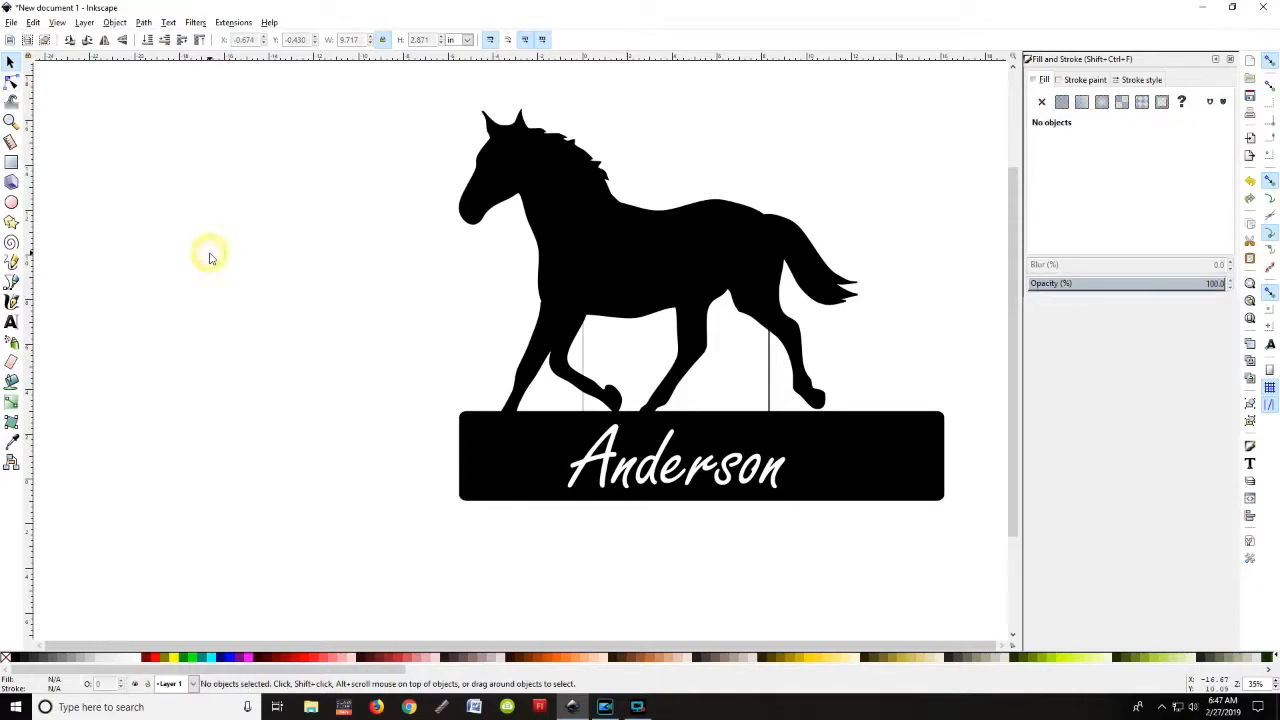
# Drag the horse-and-plate silhouette upward, away from the Anderson letters.
pyautogui.click(677, 462)
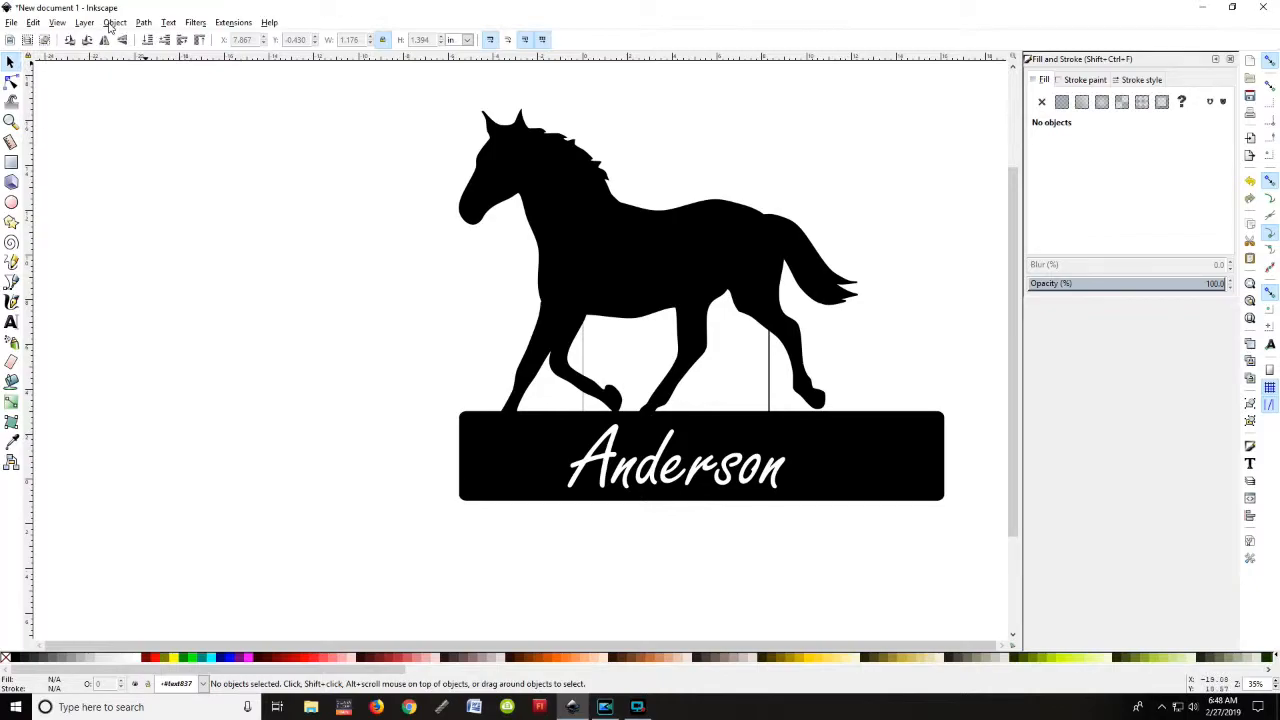
pyautogui.click(114, 22)
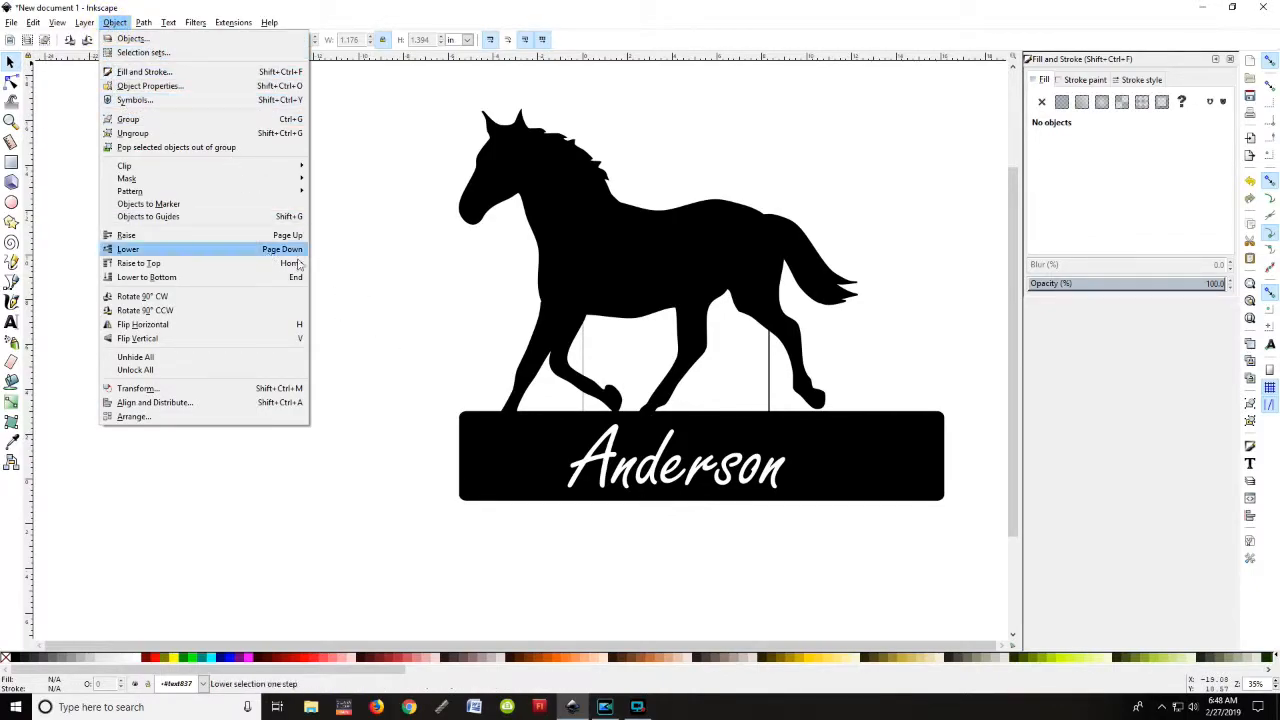
pyautogui.click(128, 249)
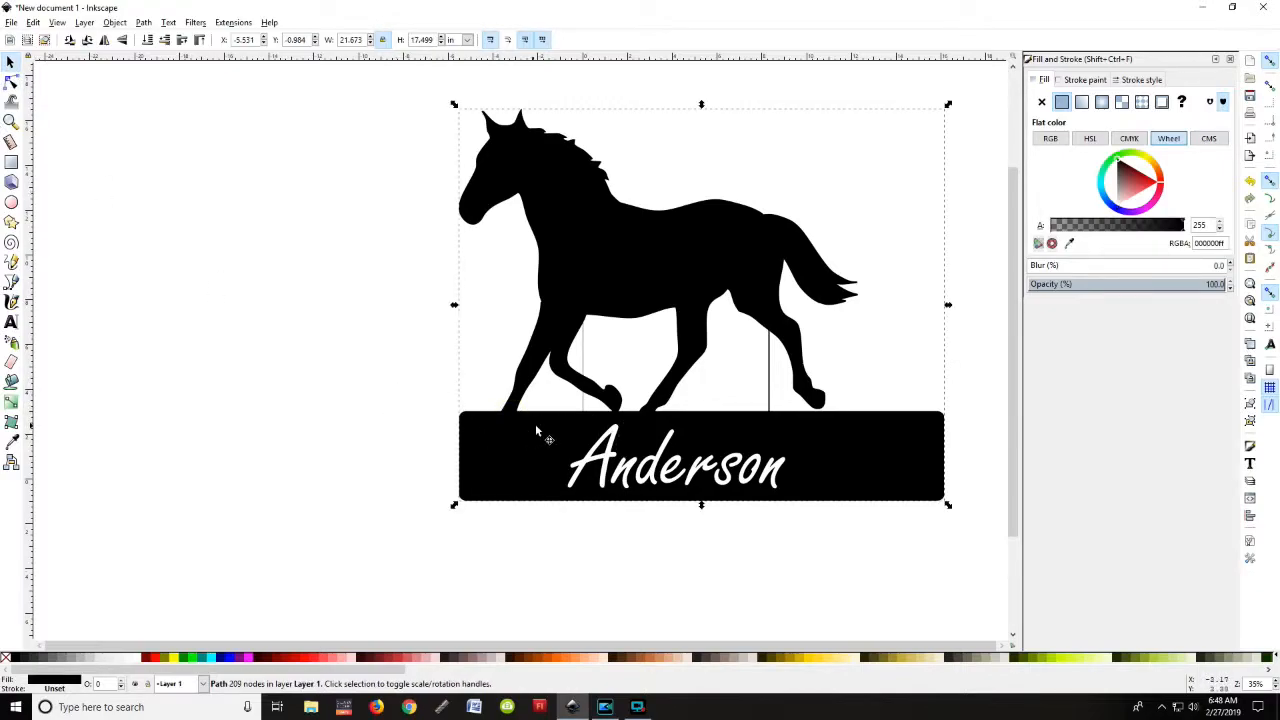
pyautogui.moveTo(700, 300); pyautogui.dragTo(692, 290)
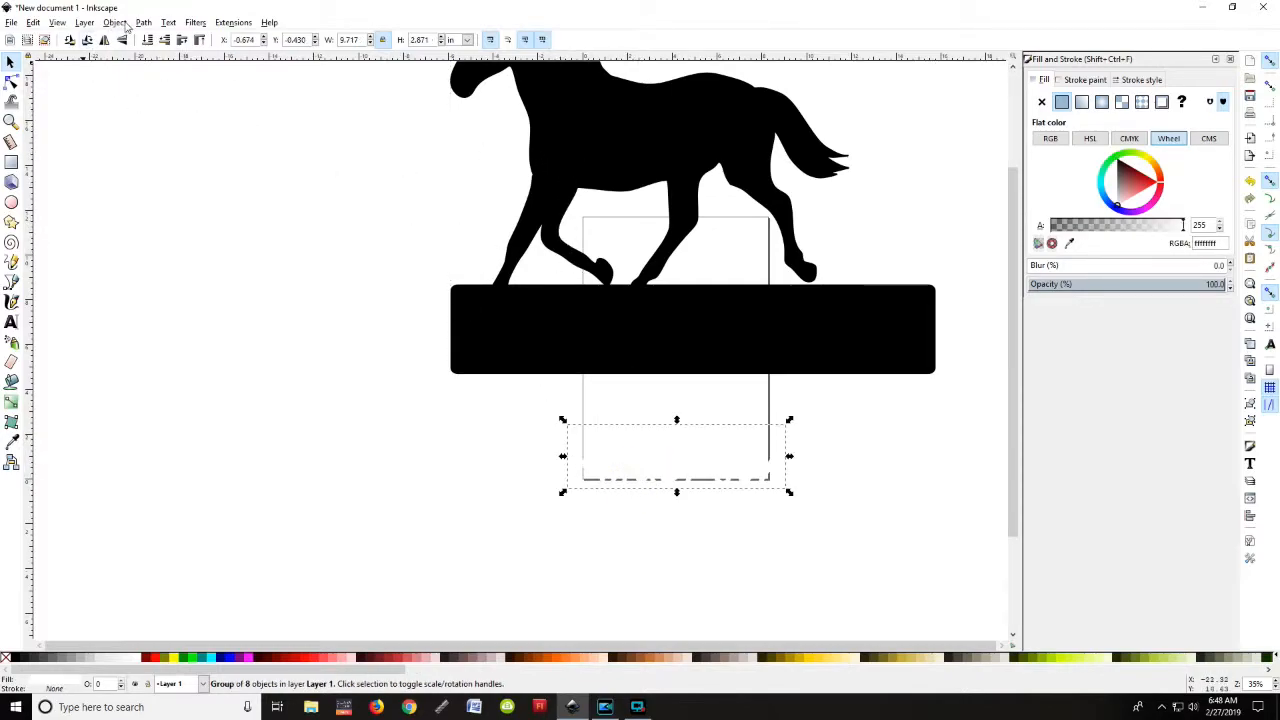
# Ungroup the Anderson lettering group with Object > Ungroup.
pyautogui.click(114, 22)
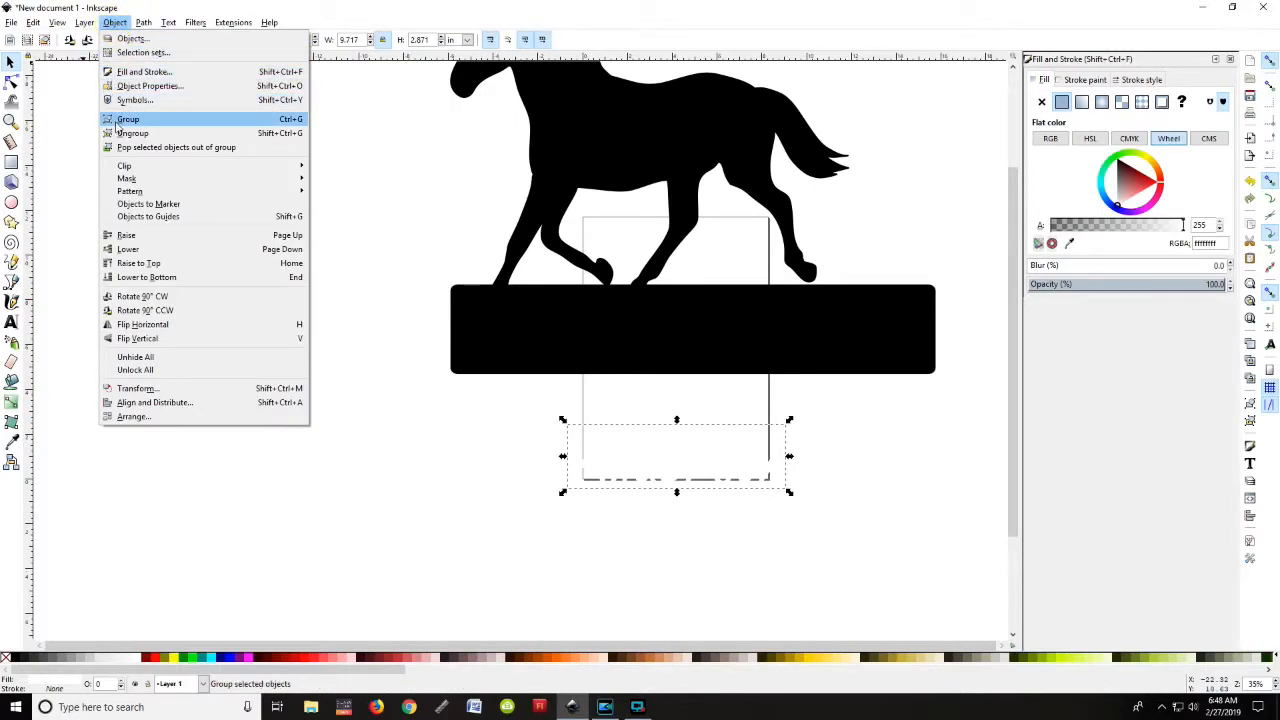
pyautogui.click(132, 133)
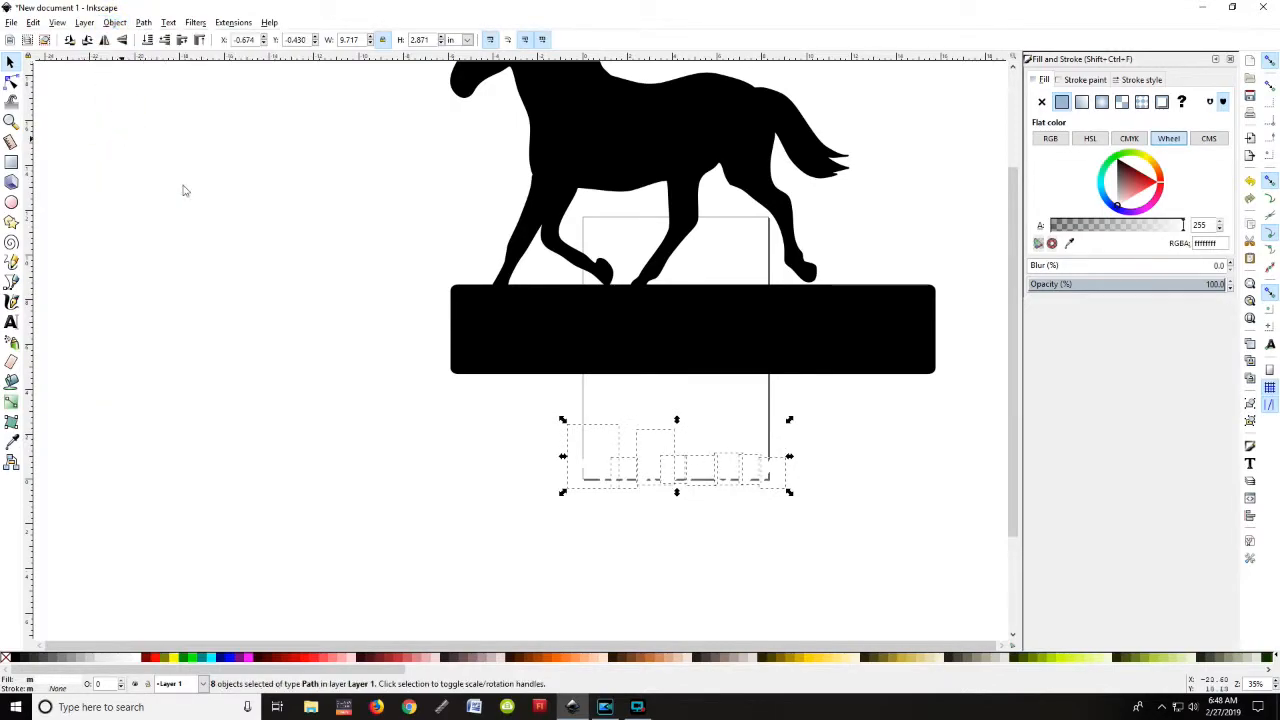
pyautogui.moveTo(735, 526)
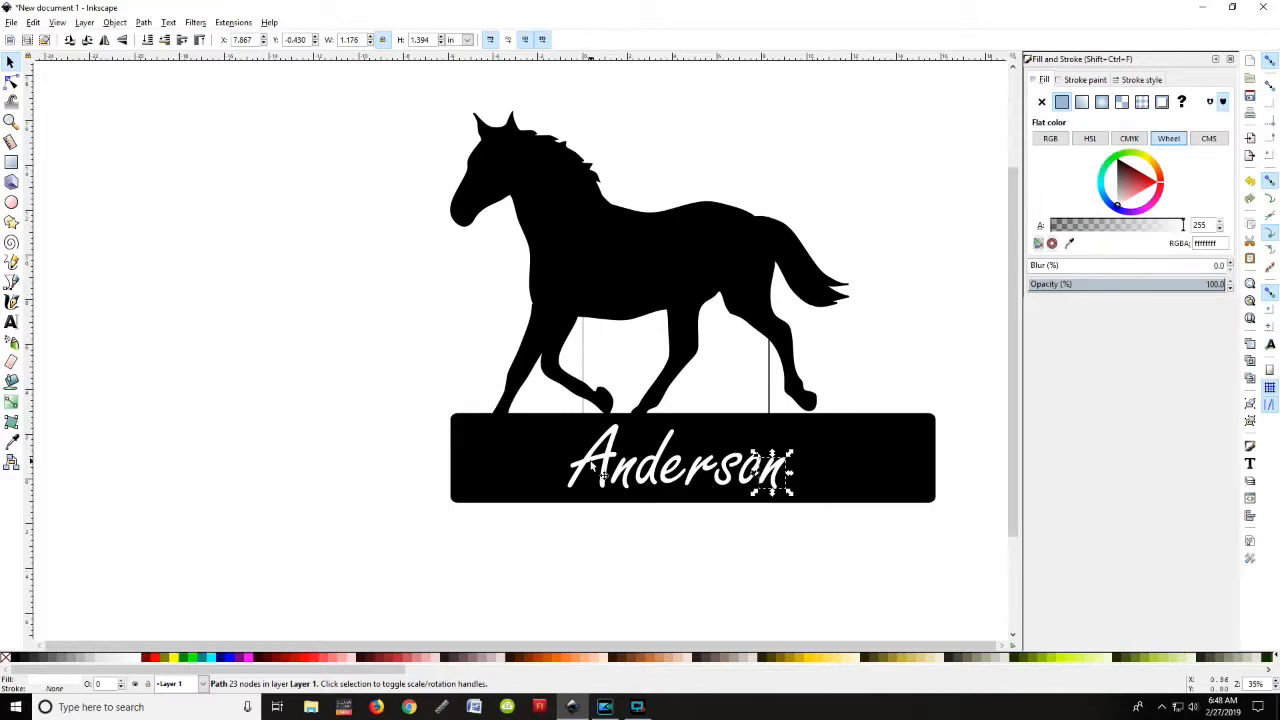
pyautogui.moveTo(710, 510)
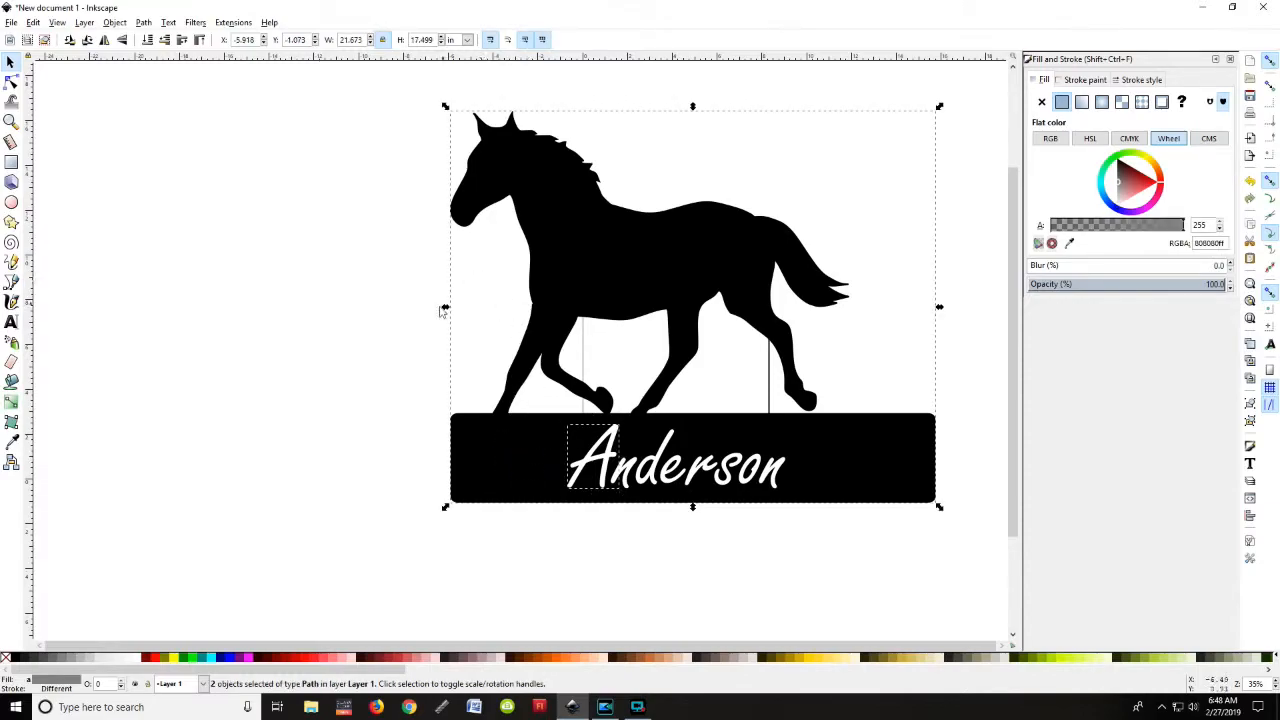
pyautogui.moveTo(595, 468)
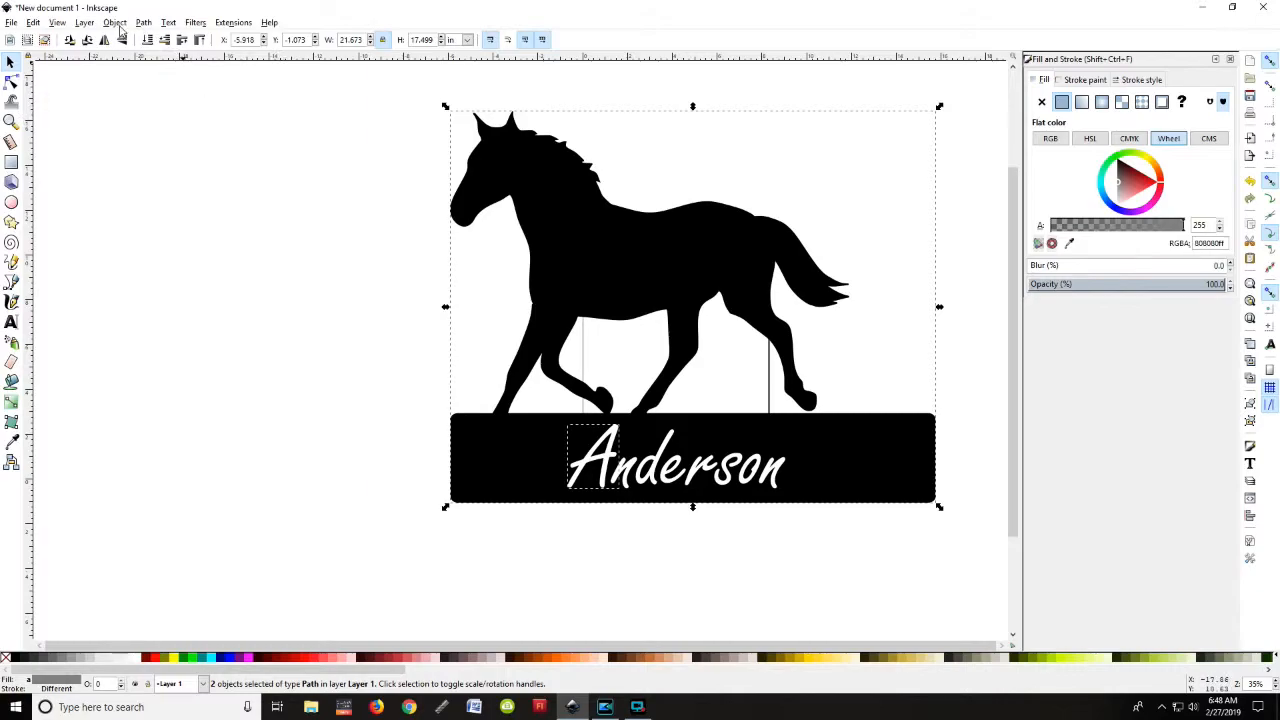
# Subtract the letter A from the plate with Path > Difference.
pyautogui.click(143, 22)
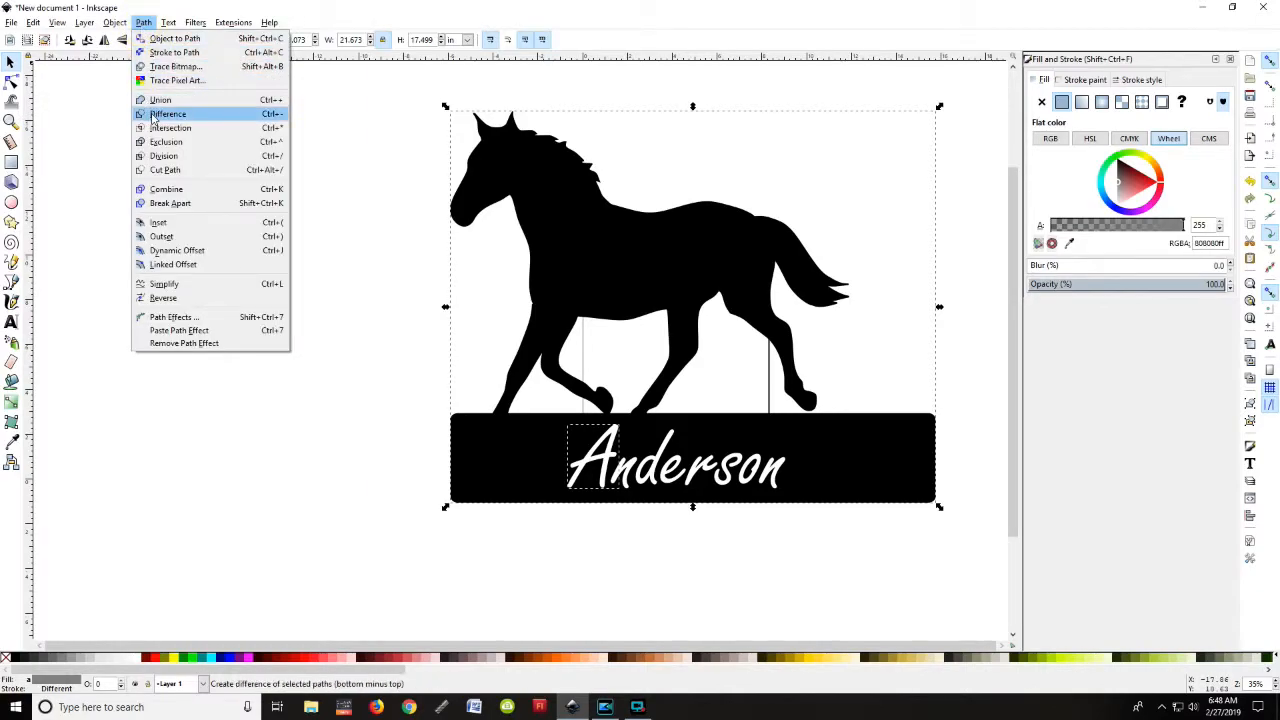
pyautogui.click(168, 113)
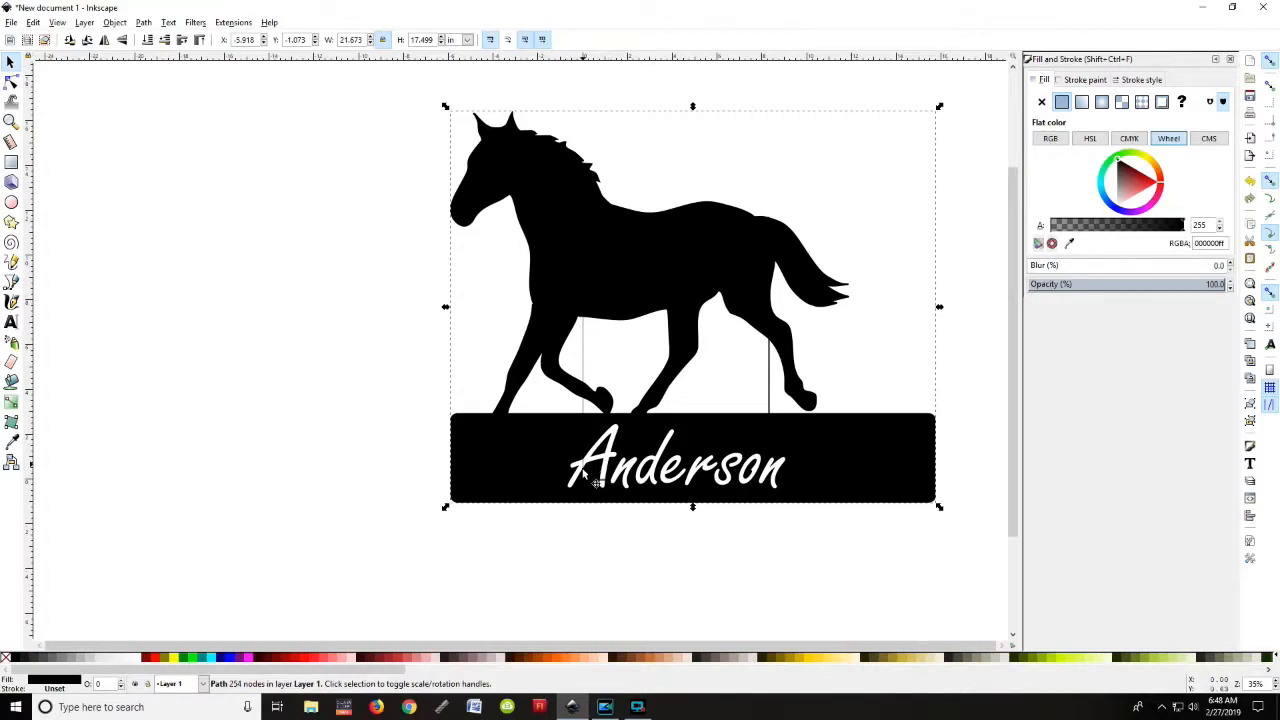
pyautogui.moveTo(672, 317)
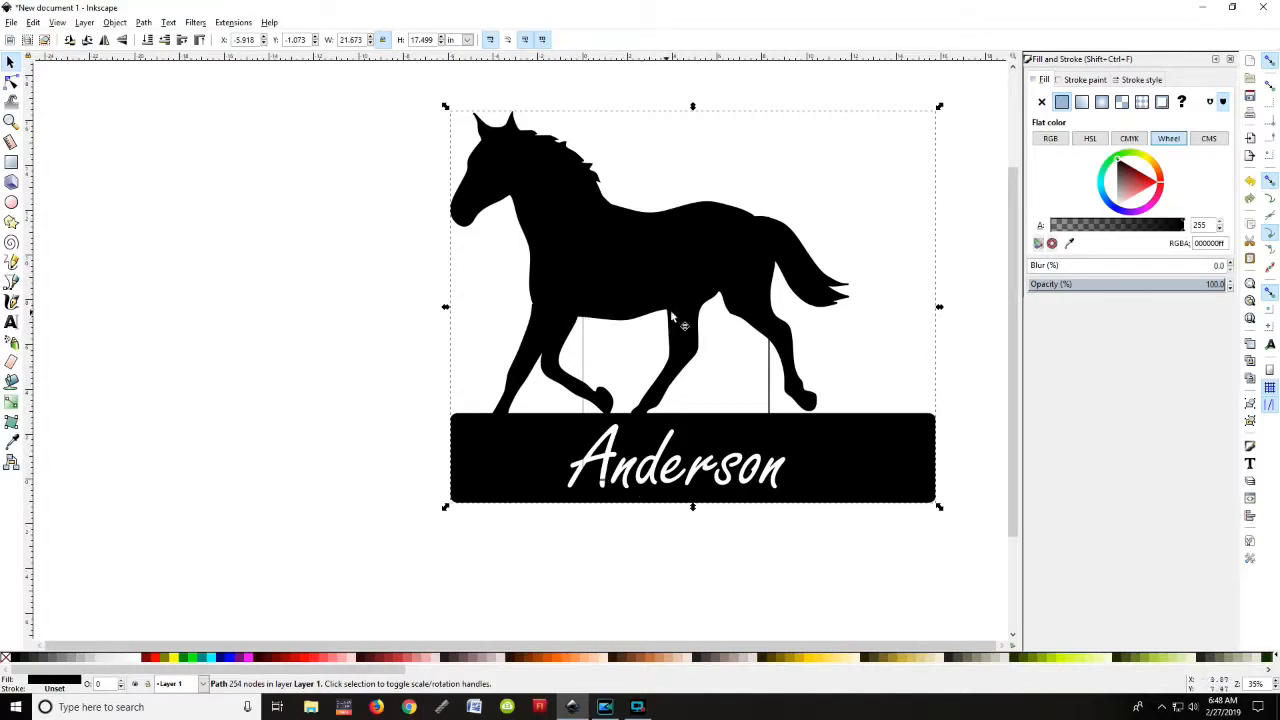
pyautogui.moveTo(608, 488)
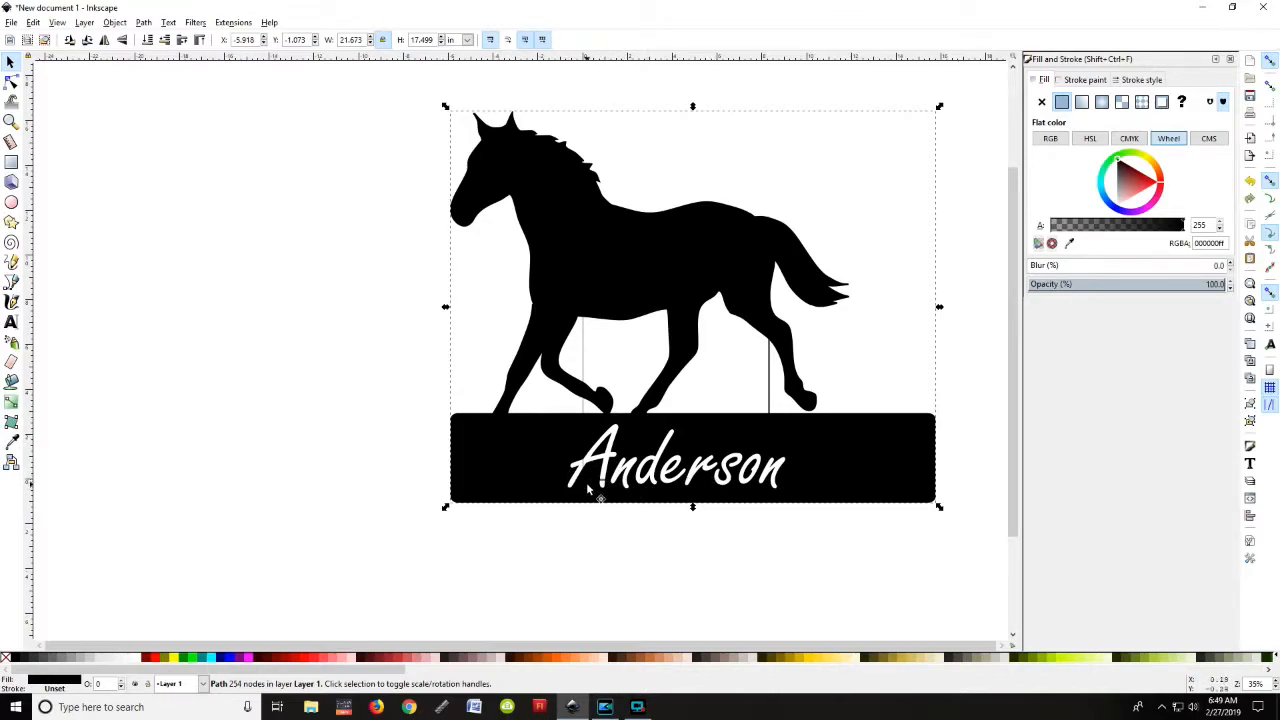
pyautogui.moveTo(570, 490)
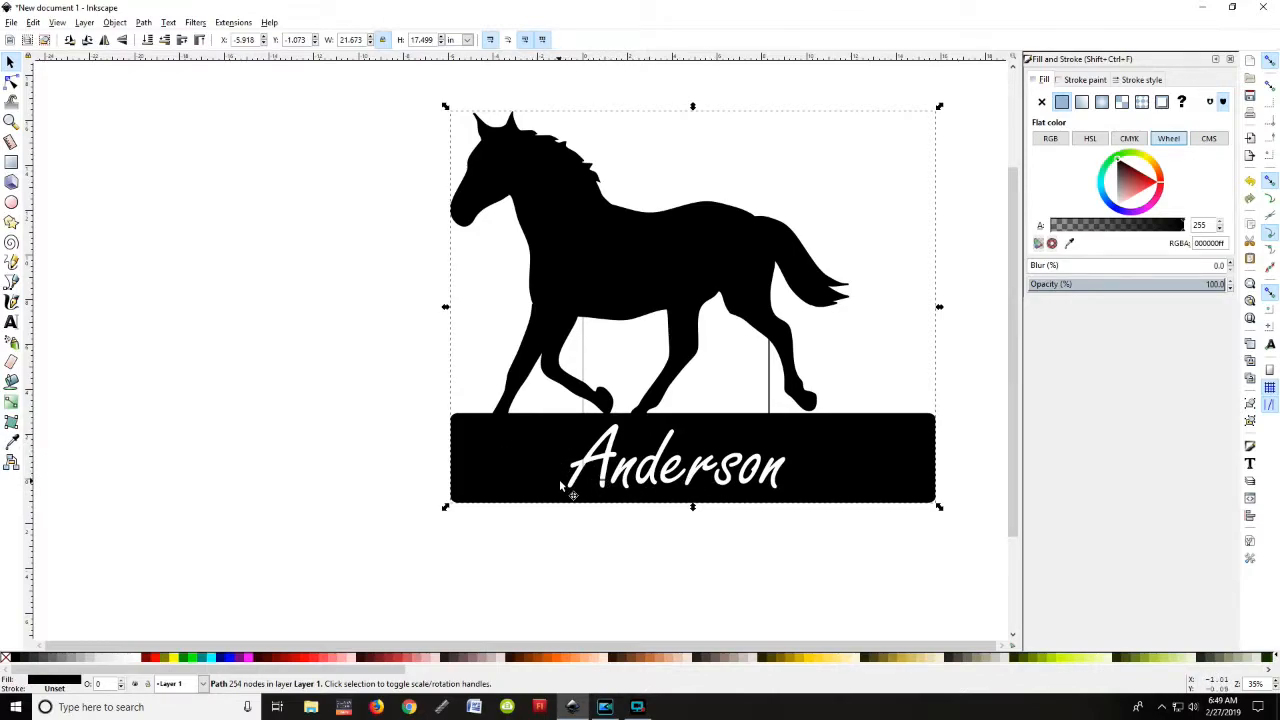
pyautogui.moveTo(578, 493)
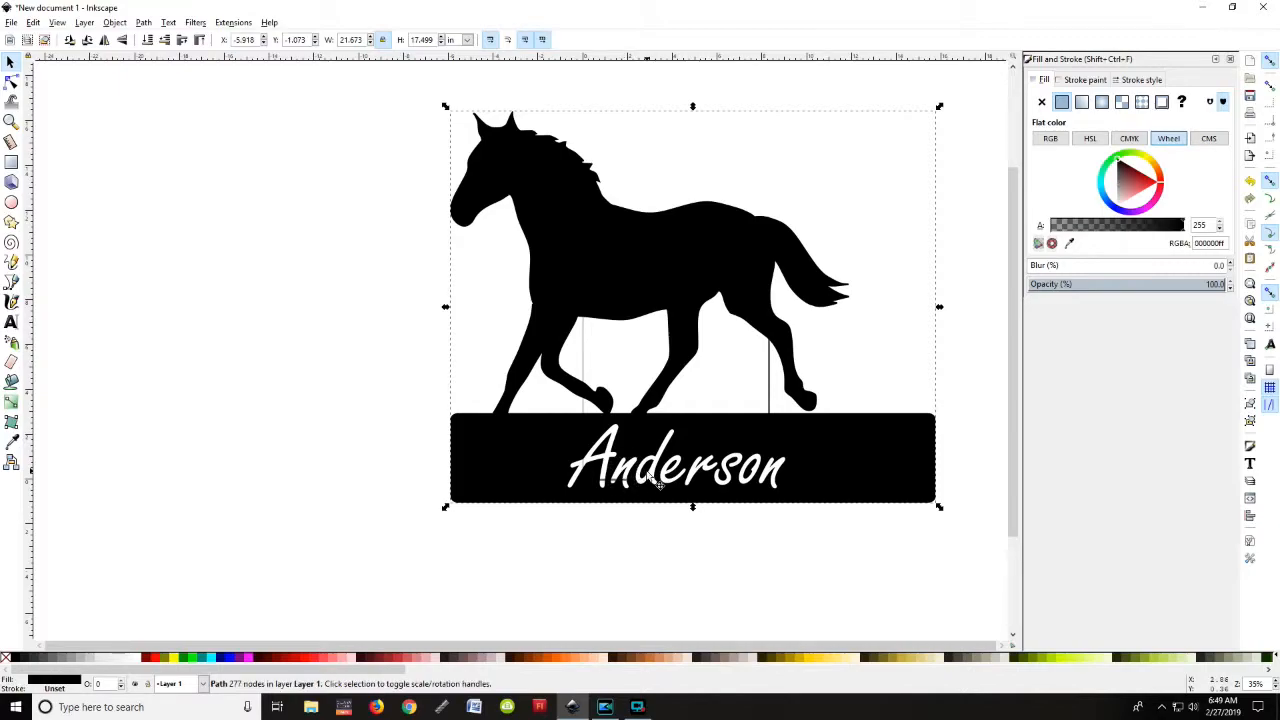
# Select a letter on the black plate for the next cutout.
pyautogui.click(655, 458)
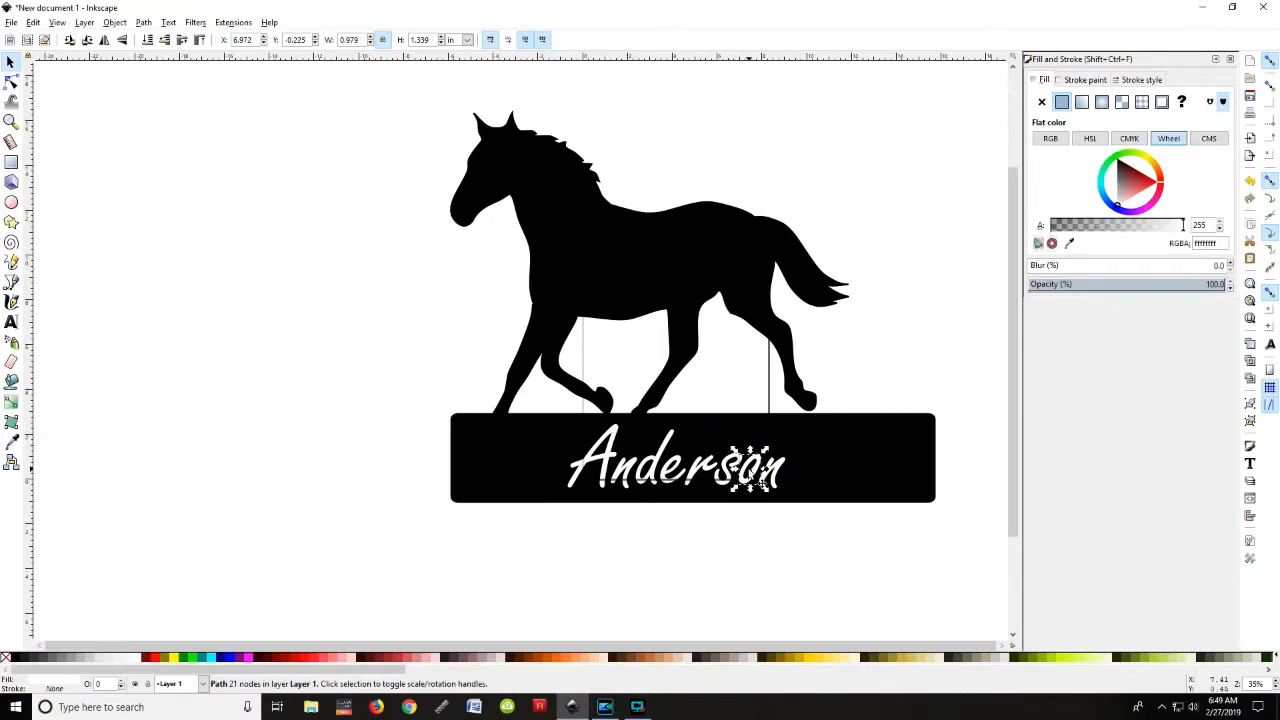
pyautogui.moveTo(720, 440)
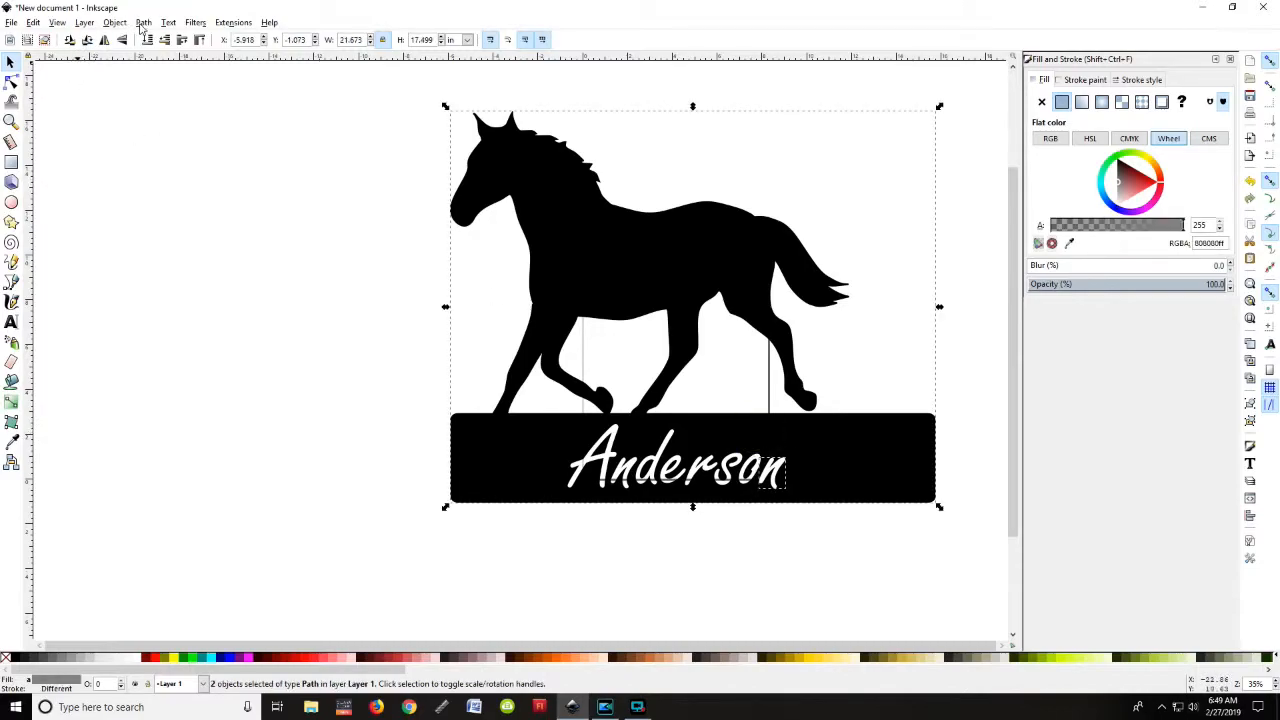
# Cut another Anderson letter out of the plate with Path > Difference.
pyautogui.click(143, 22)
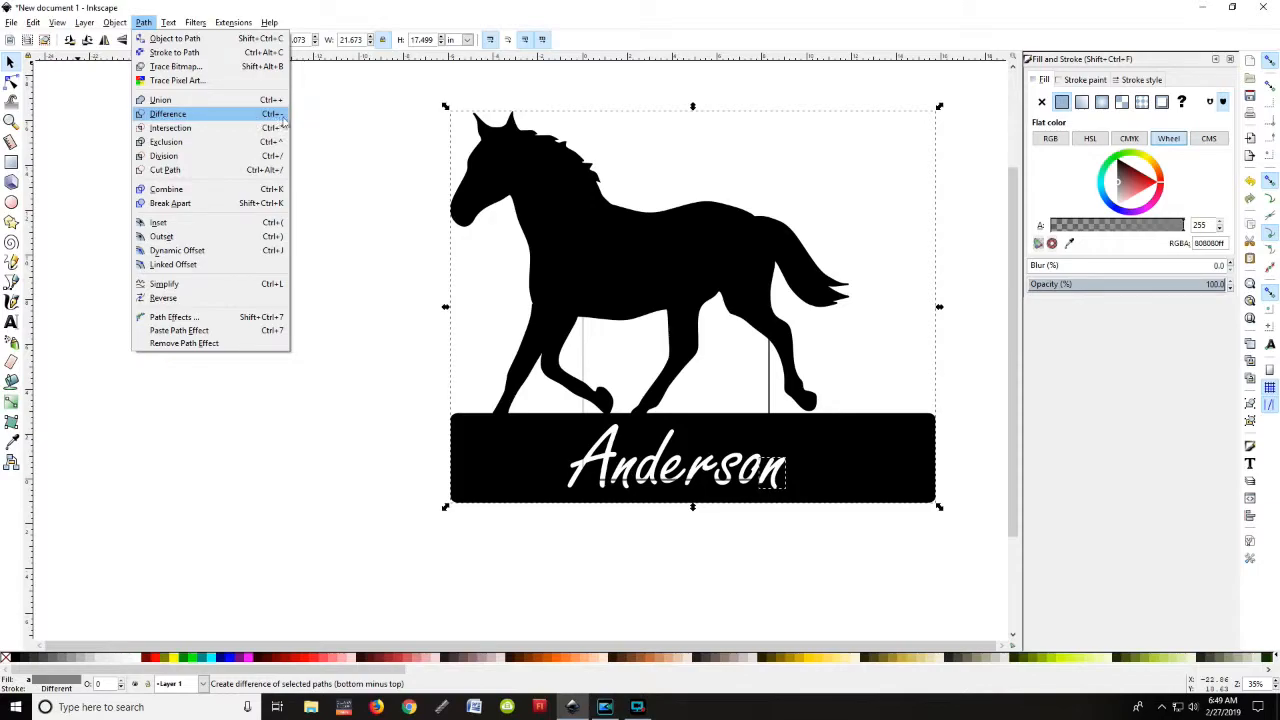
pyautogui.moveTo(283, 127)
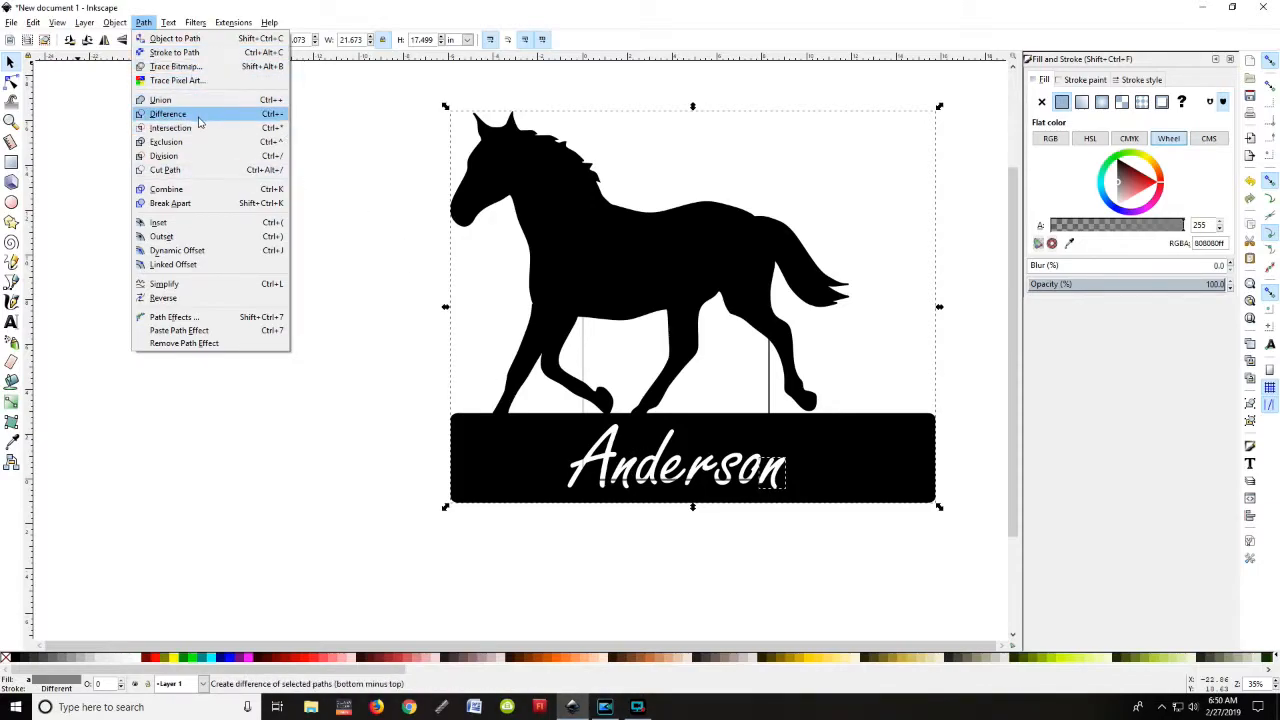
pyautogui.click(167, 113)
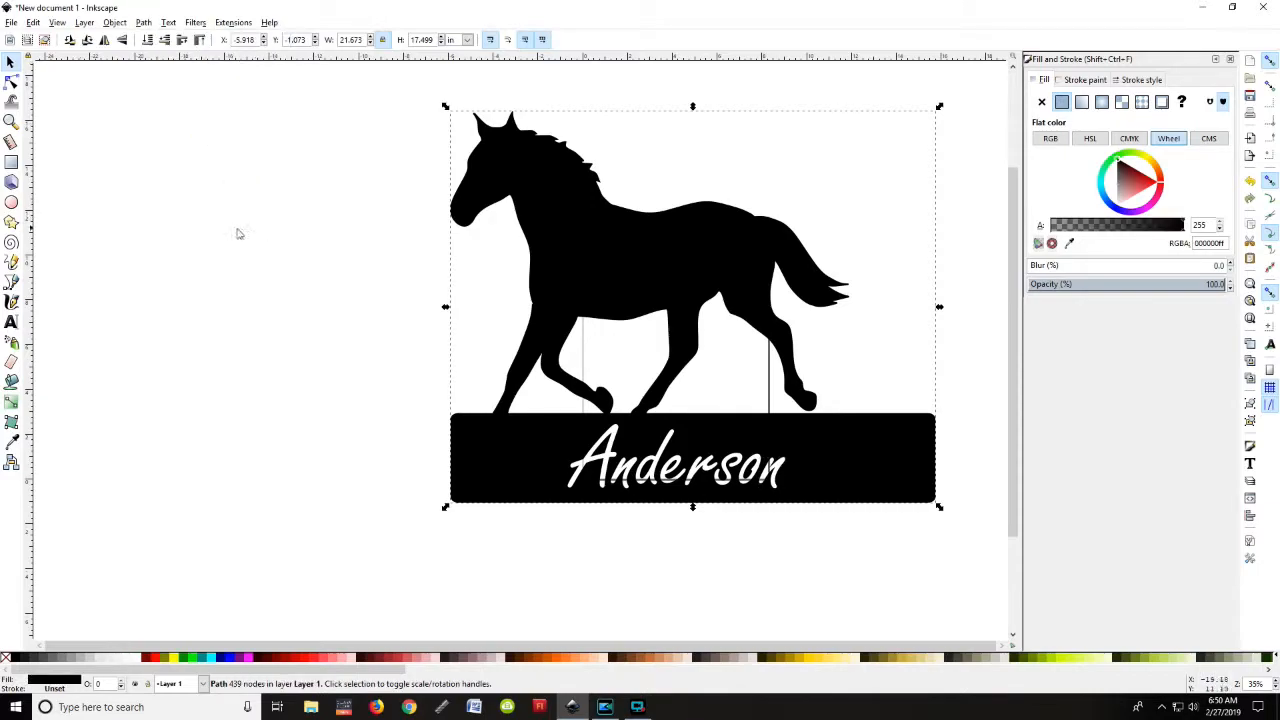
pyautogui.moveTo(745, 487)
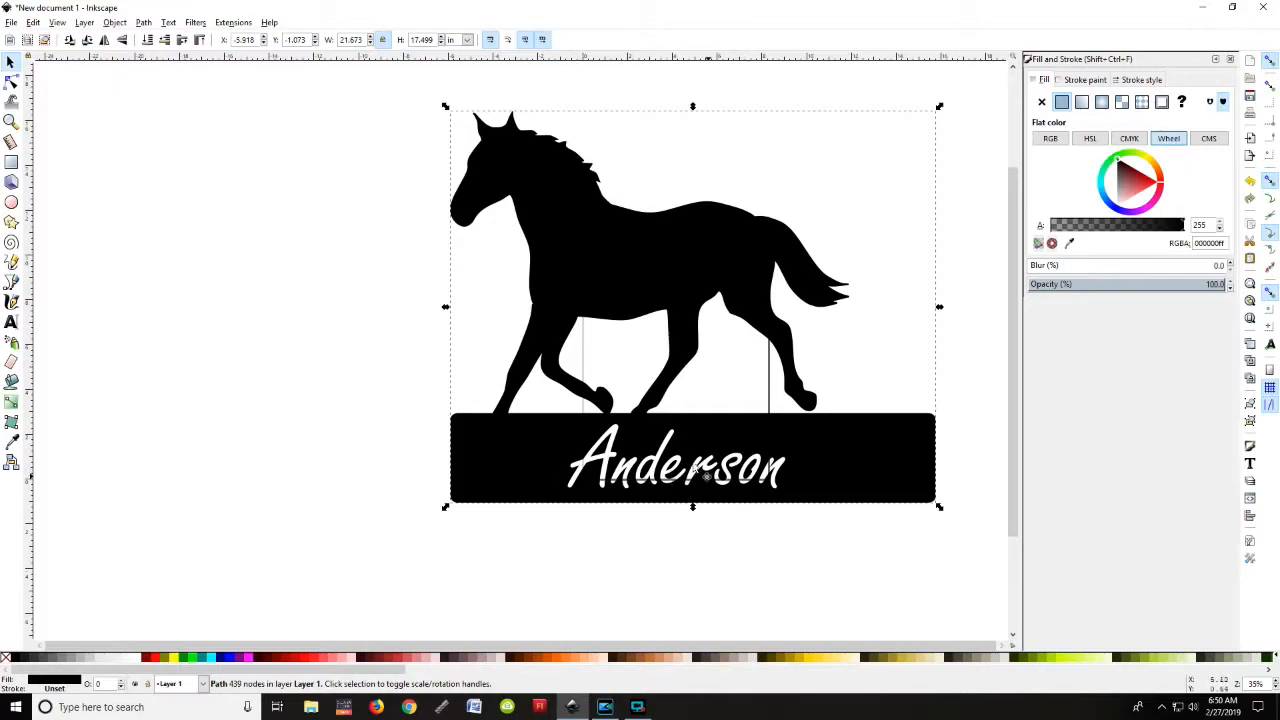
pyautogui.moveTo(475, 205)
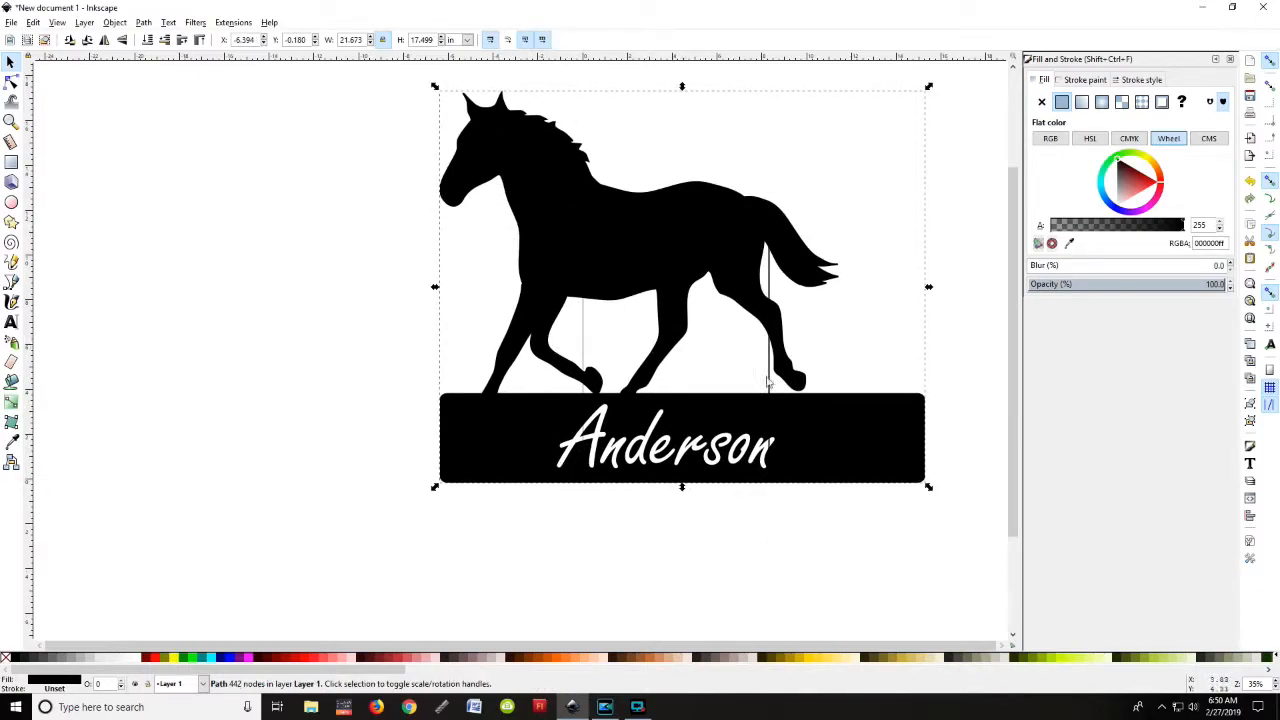
pyautogui.moveTo(720, 490)
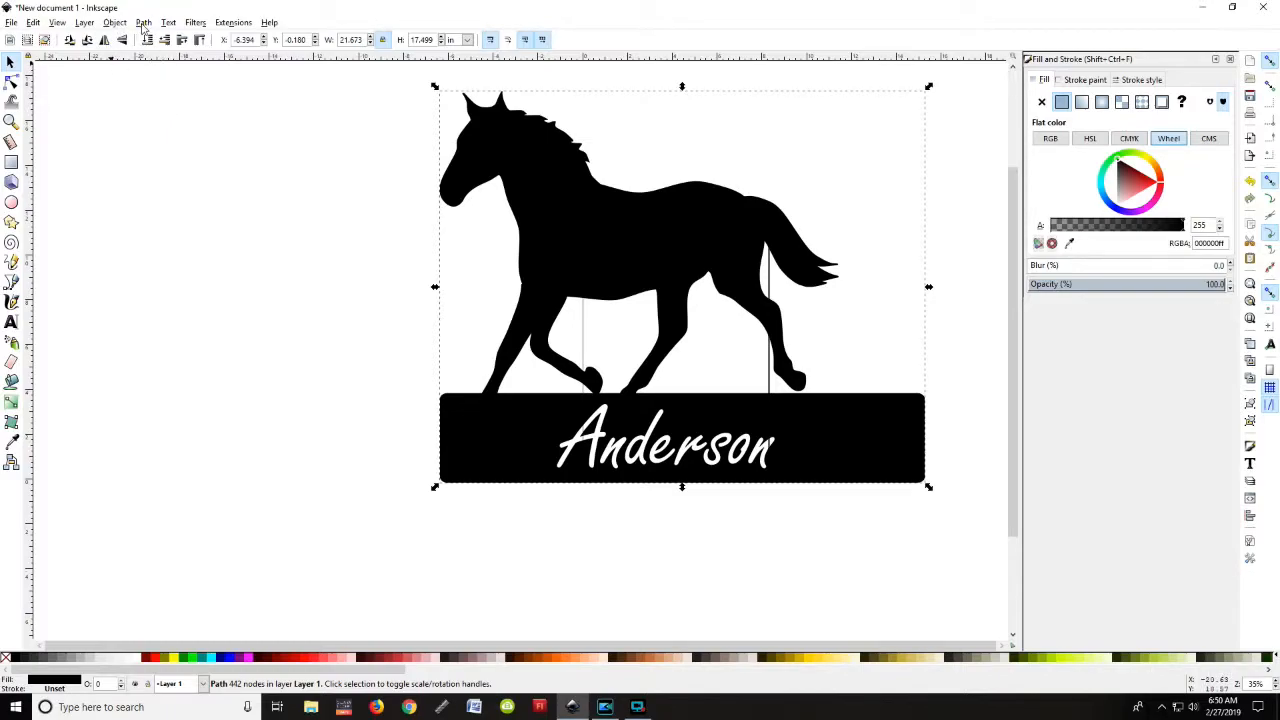
pyautogui.click(143, 22)
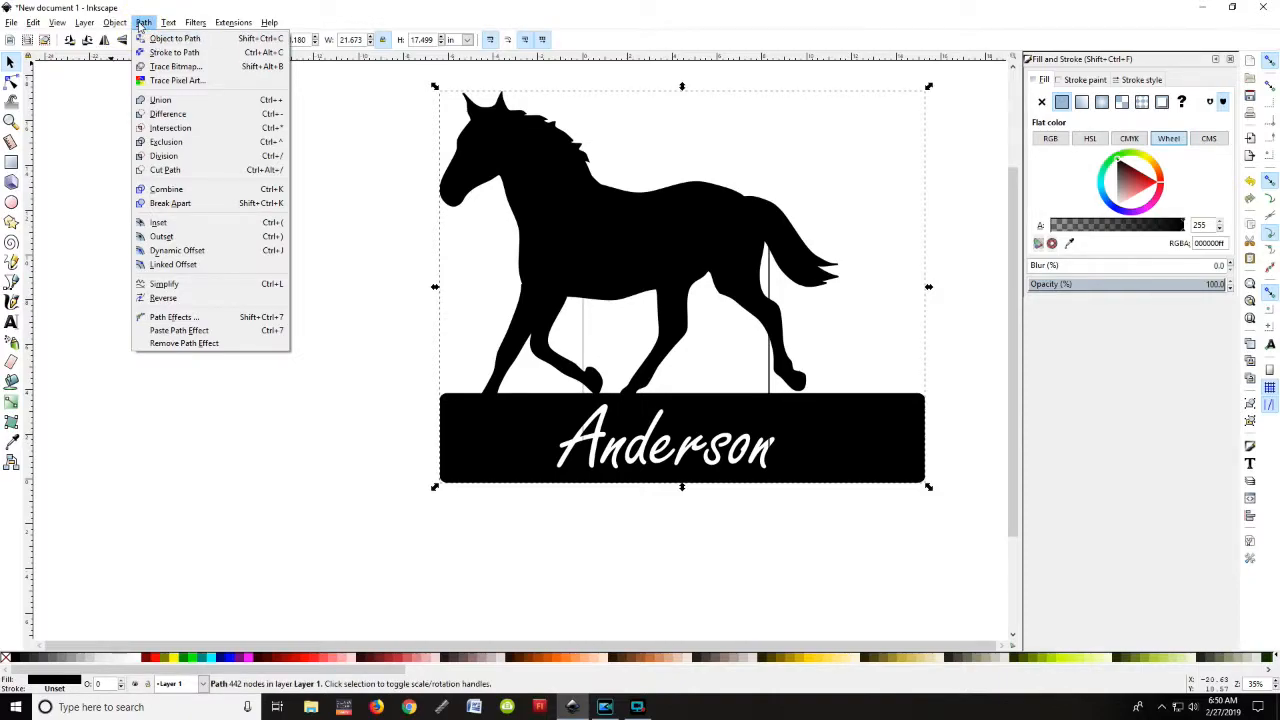
pyautogui.click(114, 22)
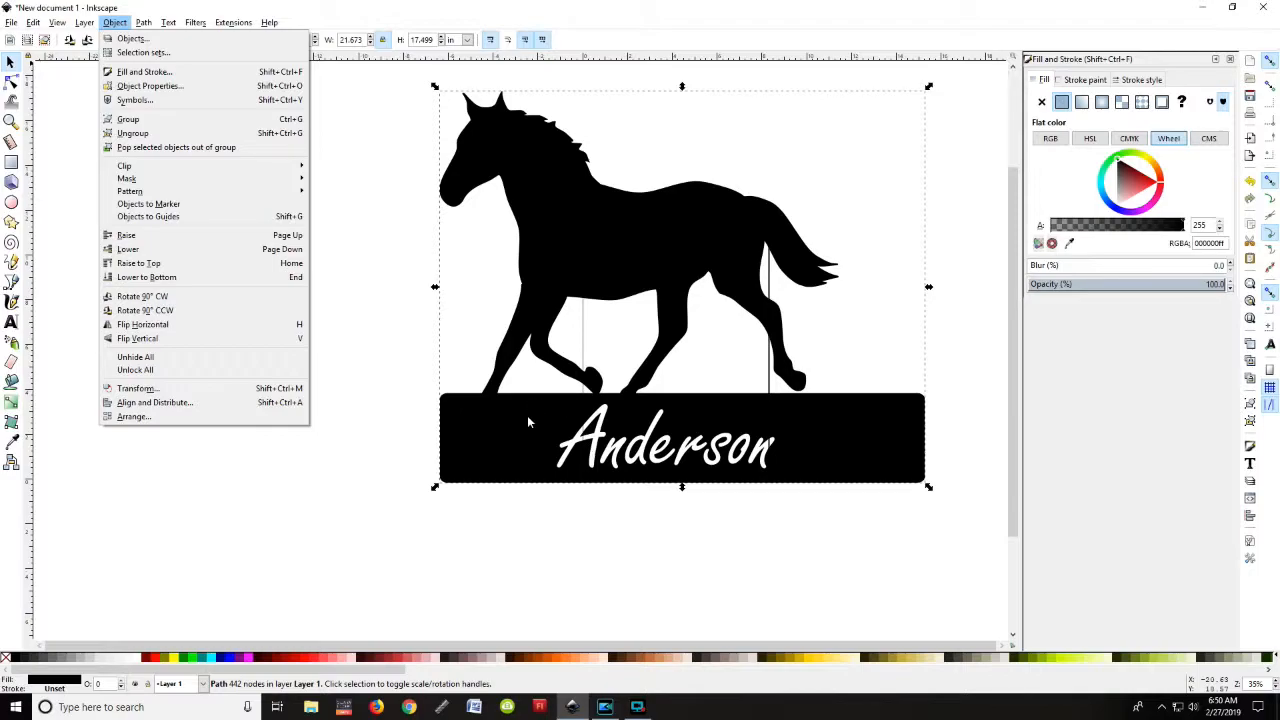
pyautogui.click(143, 22)
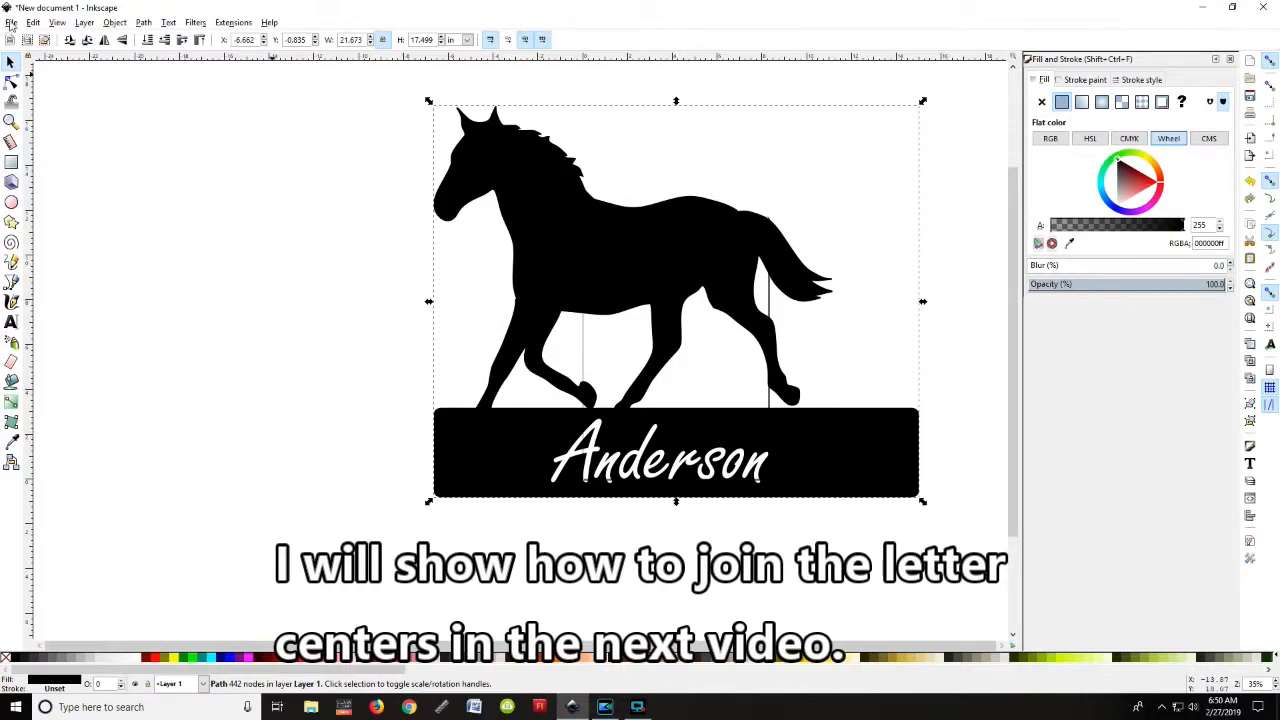
# Save the drawing as horse.svg on the Desktop via Save As.
pyautogui.click(11, 22)
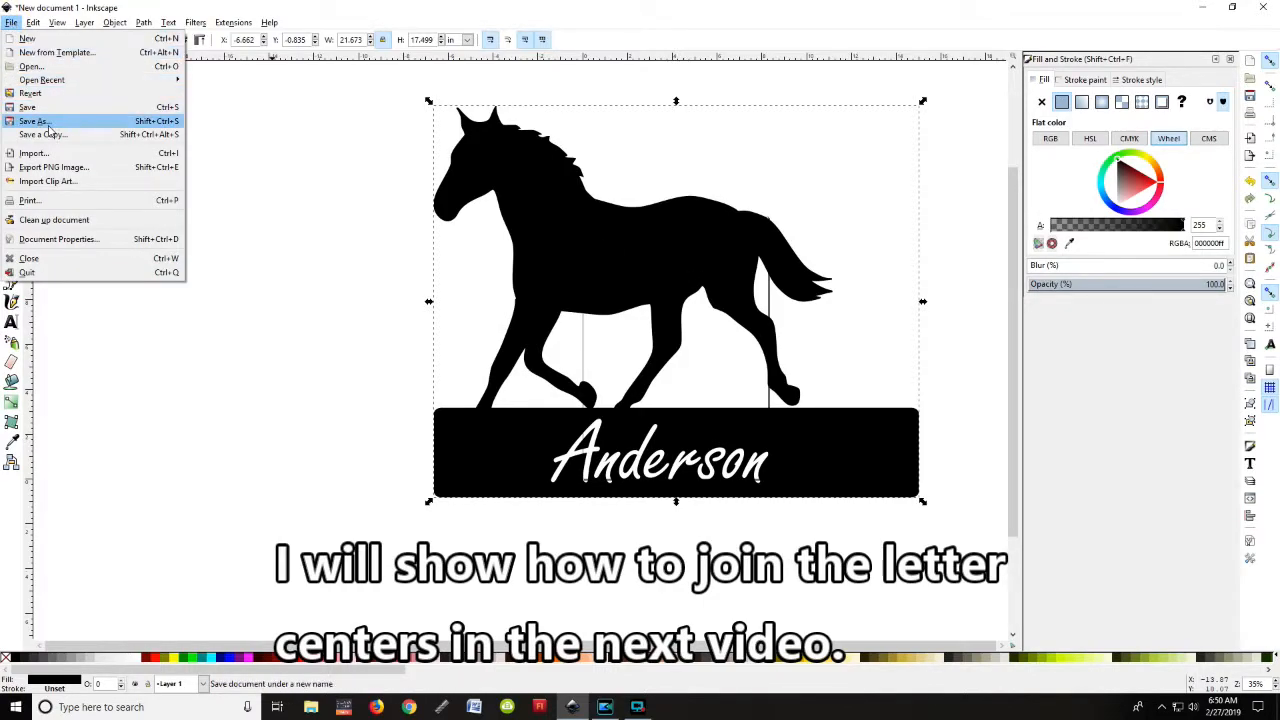
pyautogui.click(33, 121)
pyautogui.write('horse.svg')
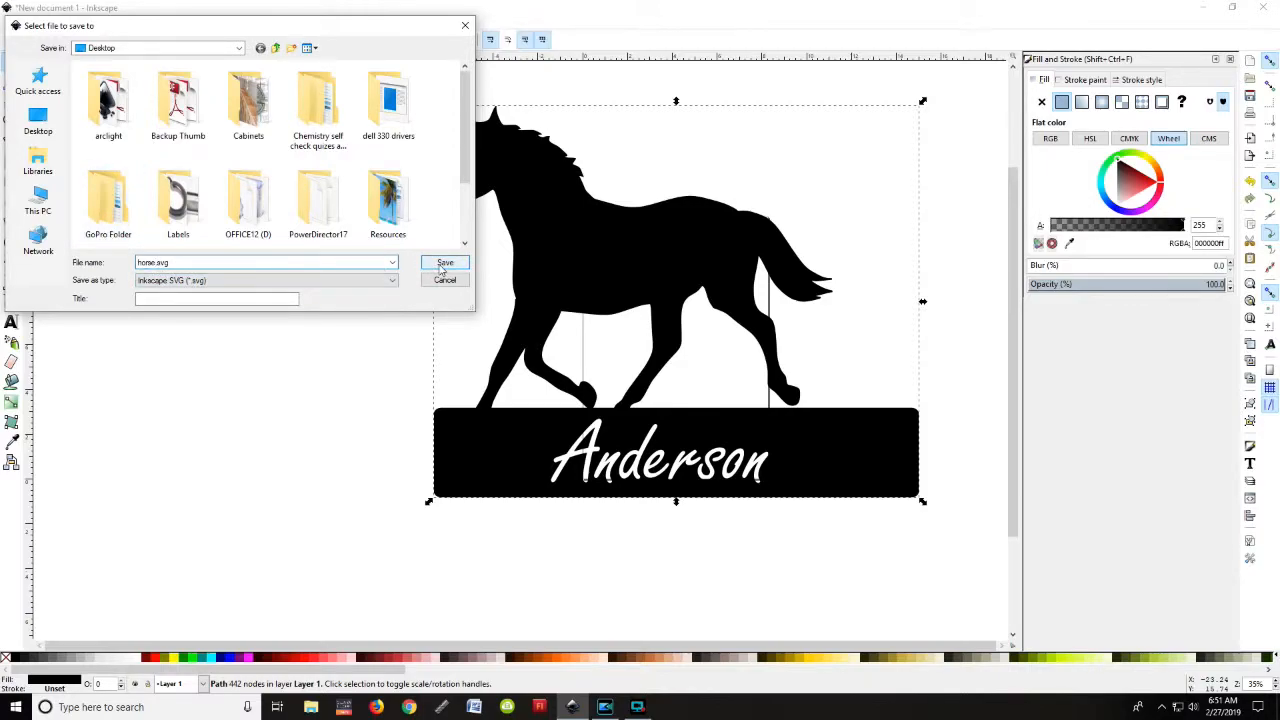
pyautogui.click(445, 262)
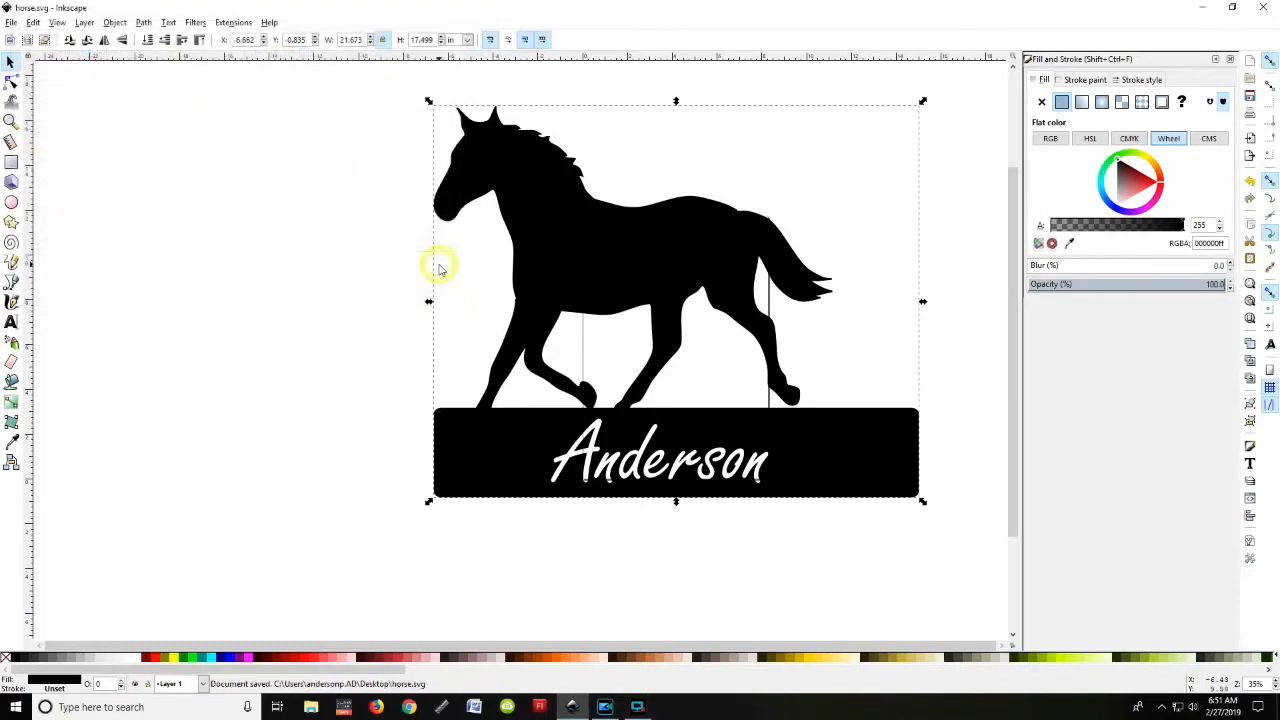
pyautogui.moveTo(577, 278)
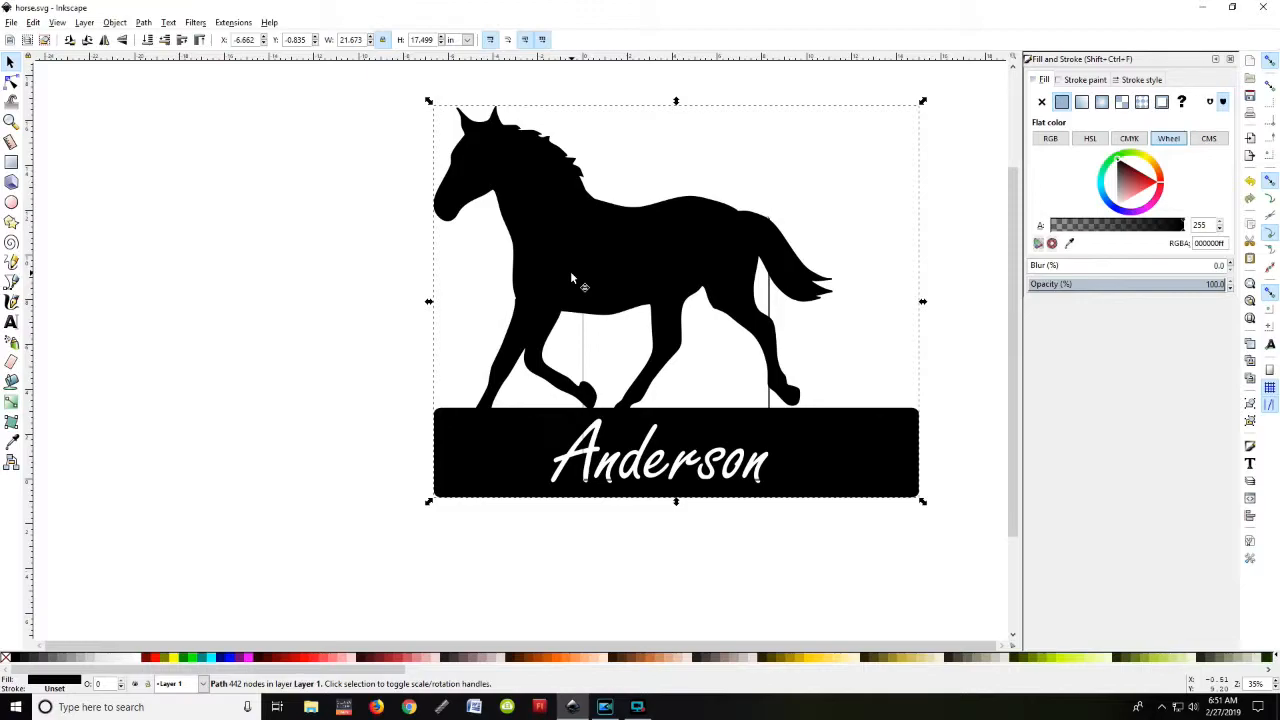
pyautogui.moveTo(293, 168)
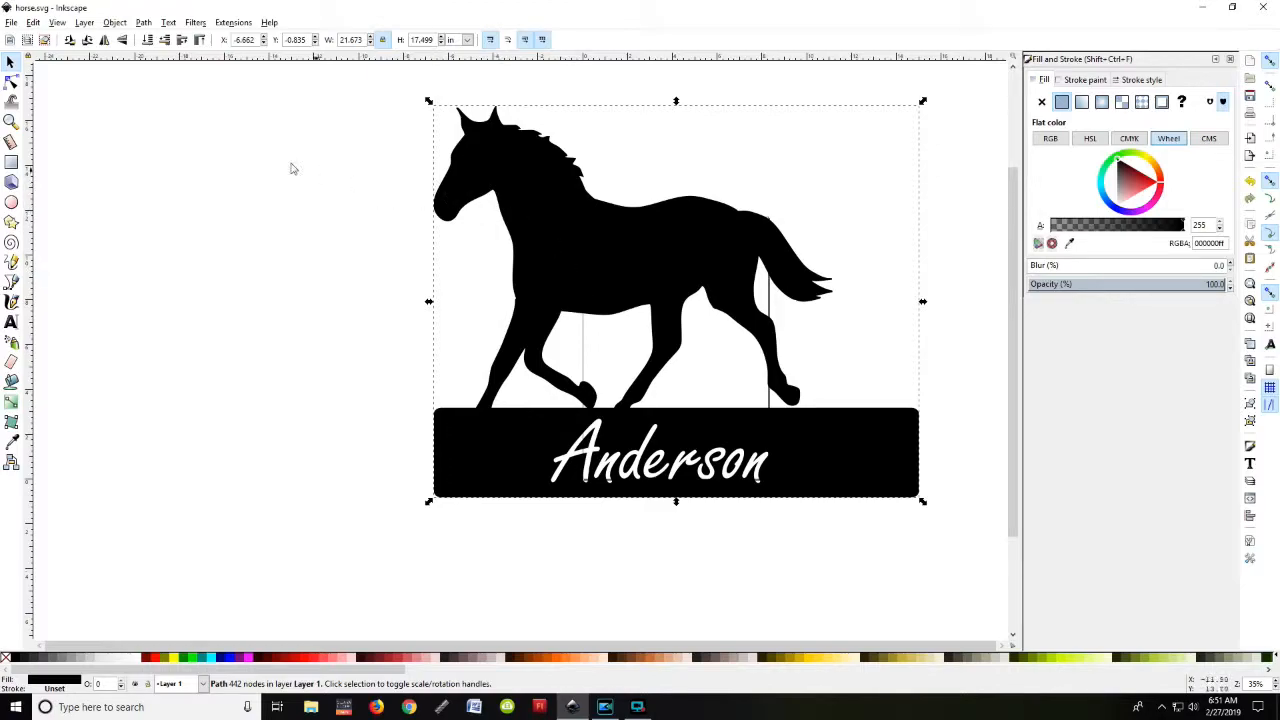
pyautogui.click(11, 22)
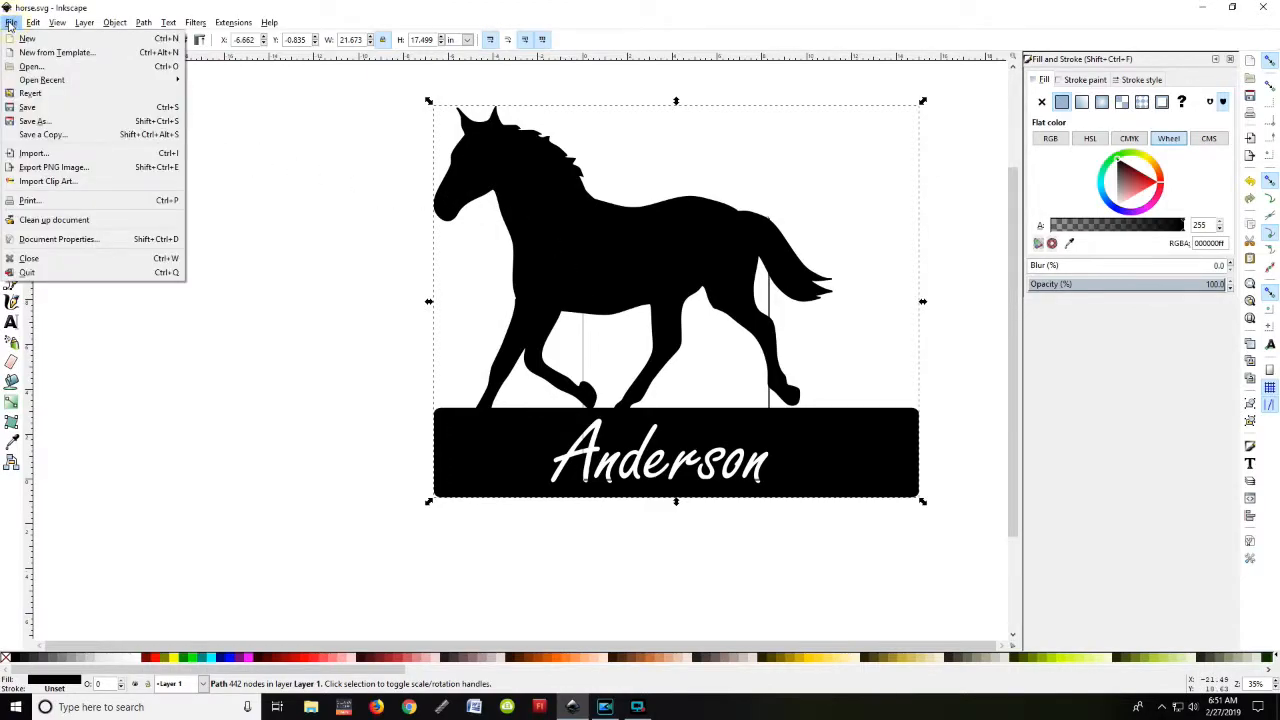
pyautogui.click(35, 121)
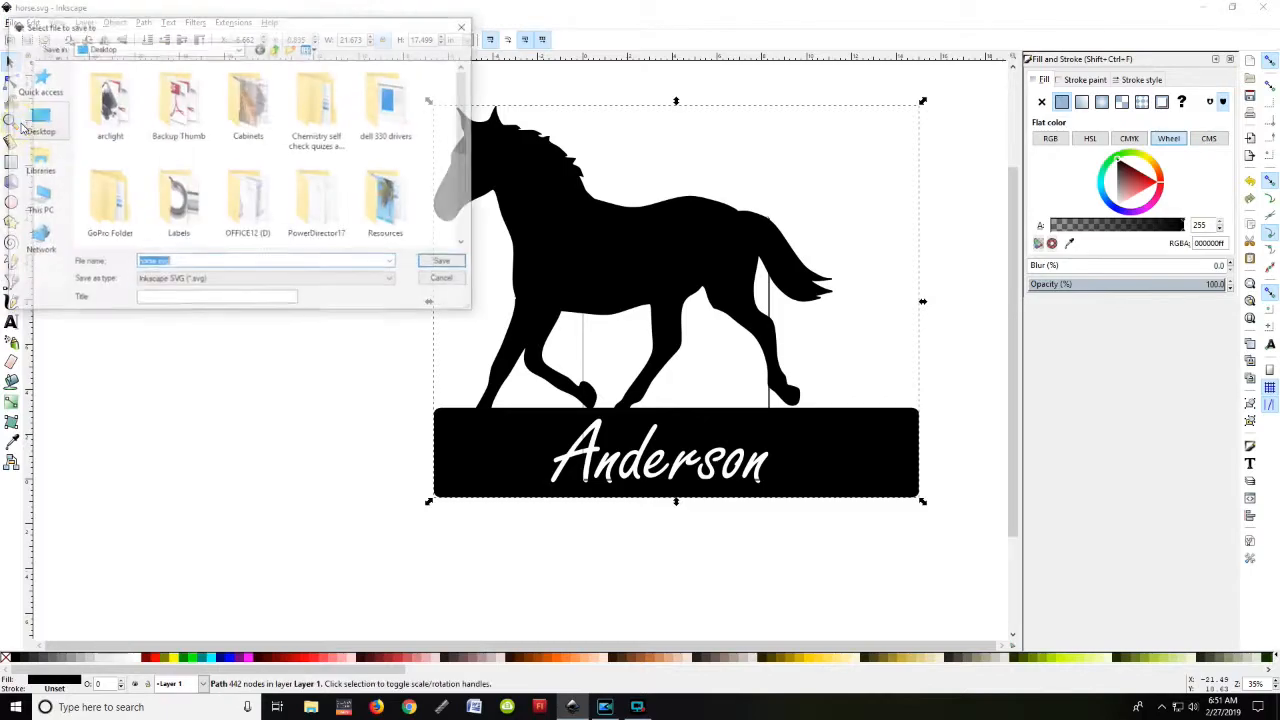
pyautogui.click(391, 280)
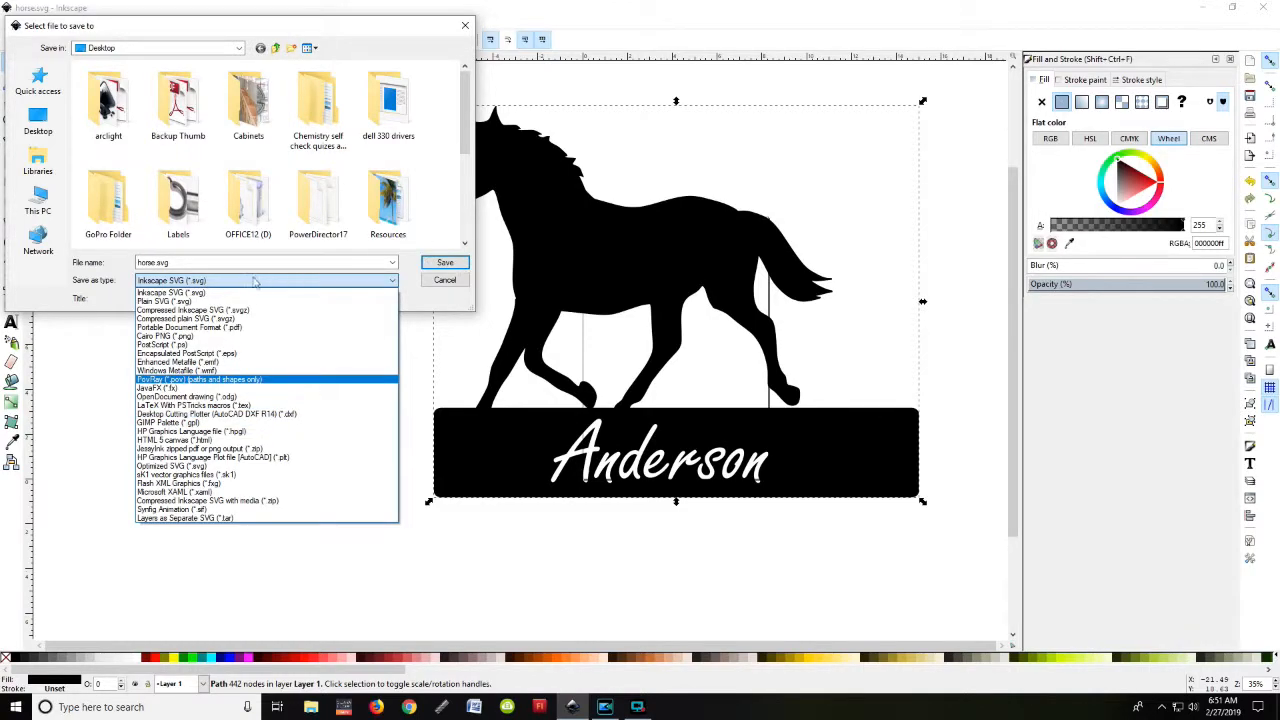
pyautogui.click(170, 292)
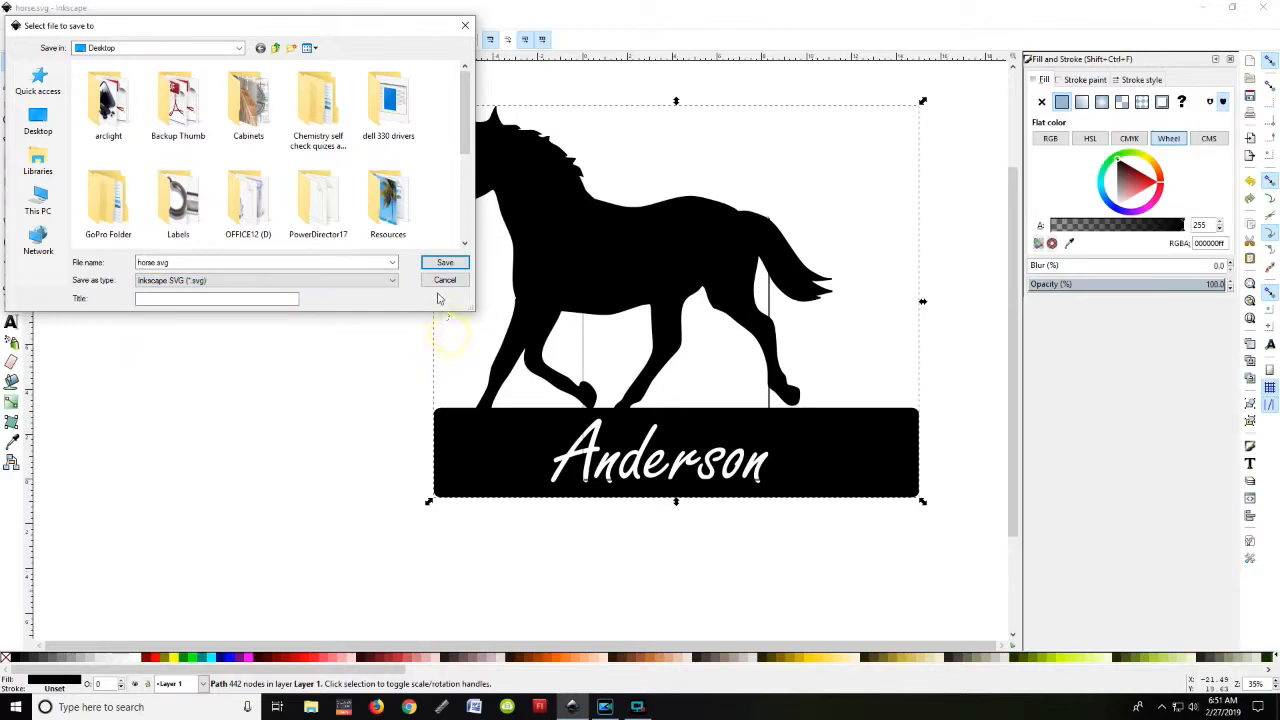
pyautogui.click(445, 262)
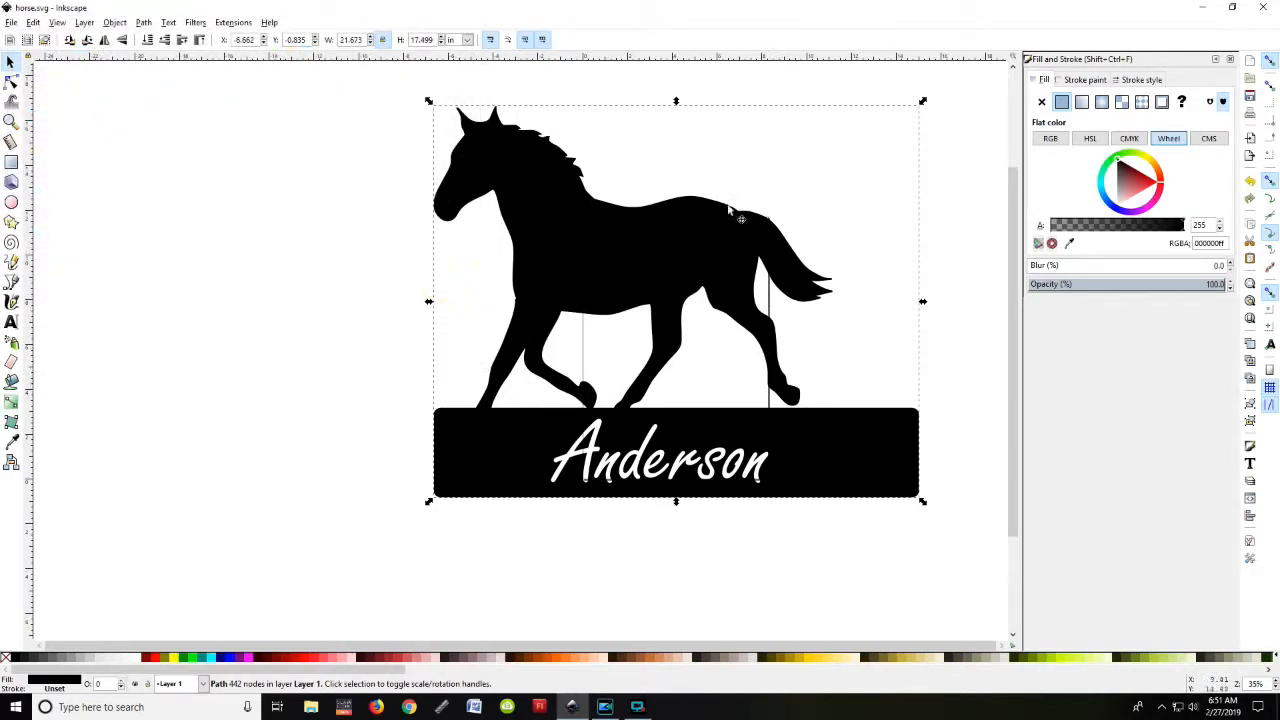
pyautogui.moveTo(550, 240)
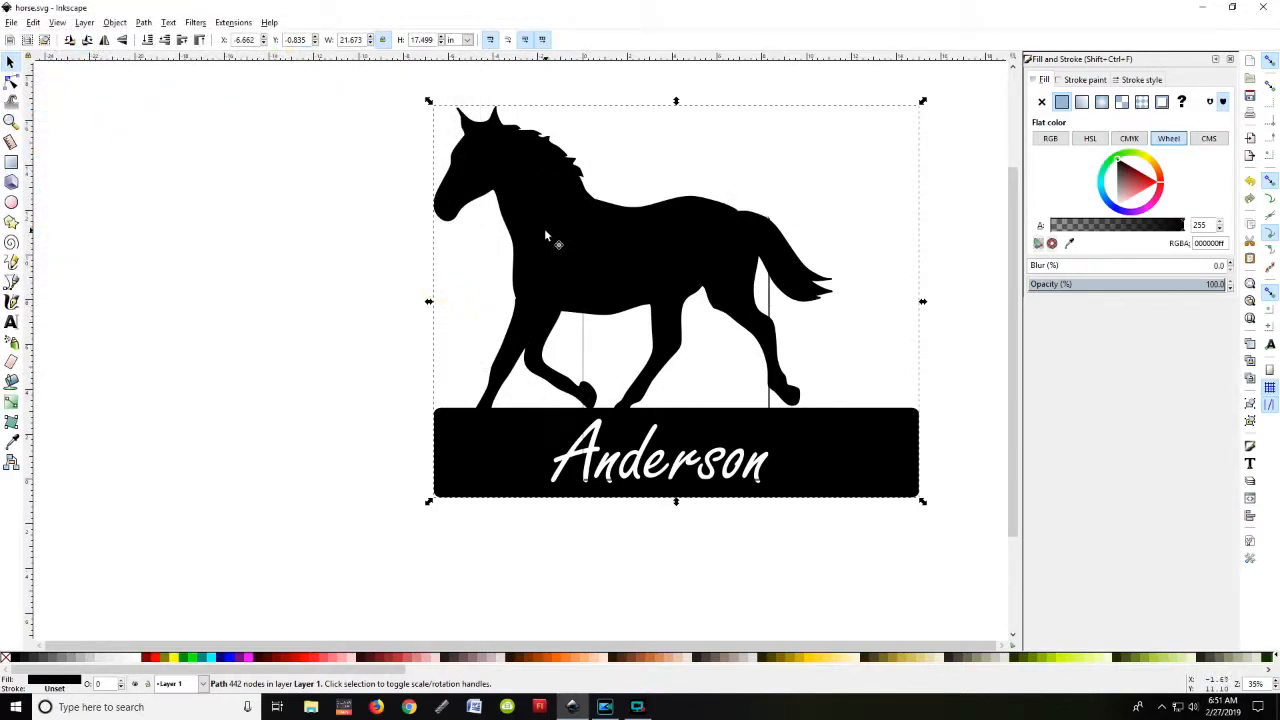